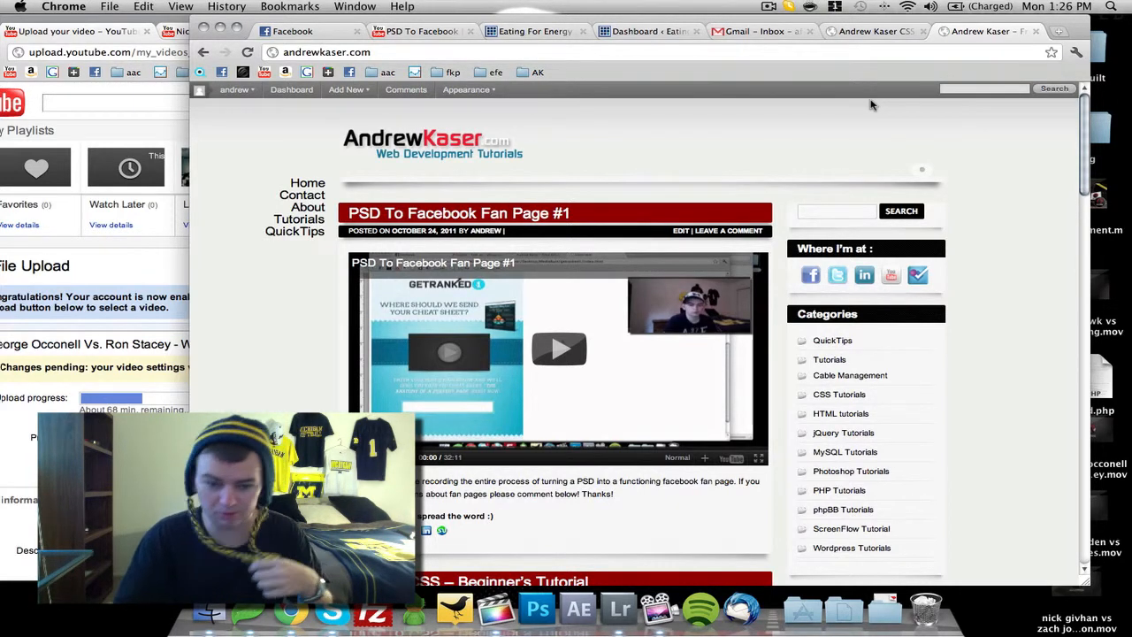
# Step: Inspect the 'Please spread the word :)' tagline to reveal its span.sociable-tagline rule from sociable.css
pyautogui.scroll(-3)
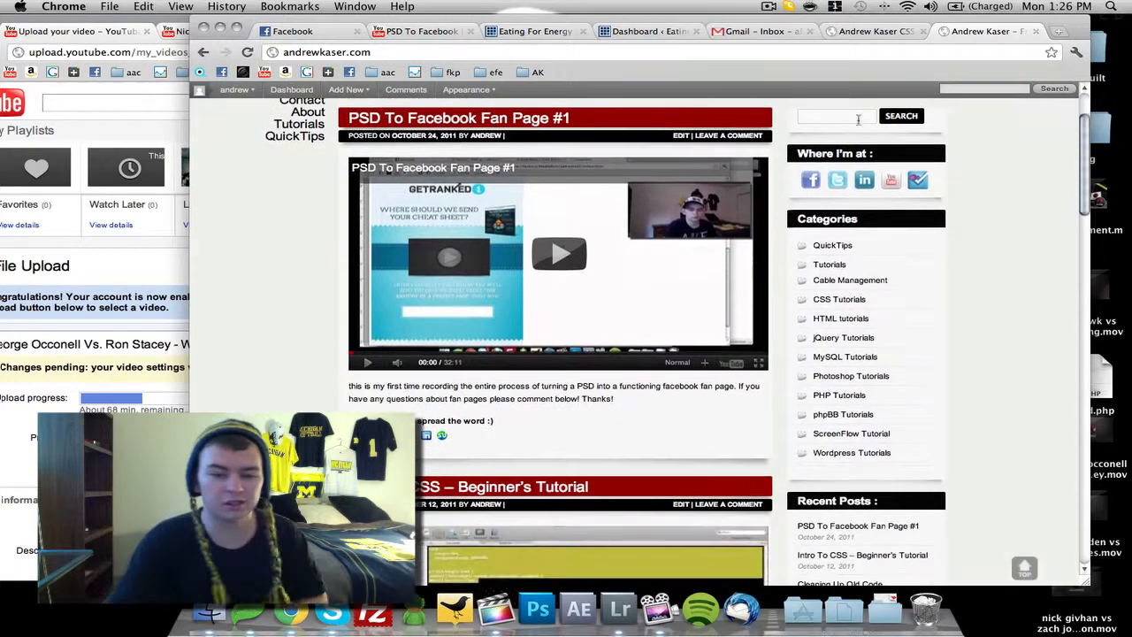
pyautogui.scroll(-3)
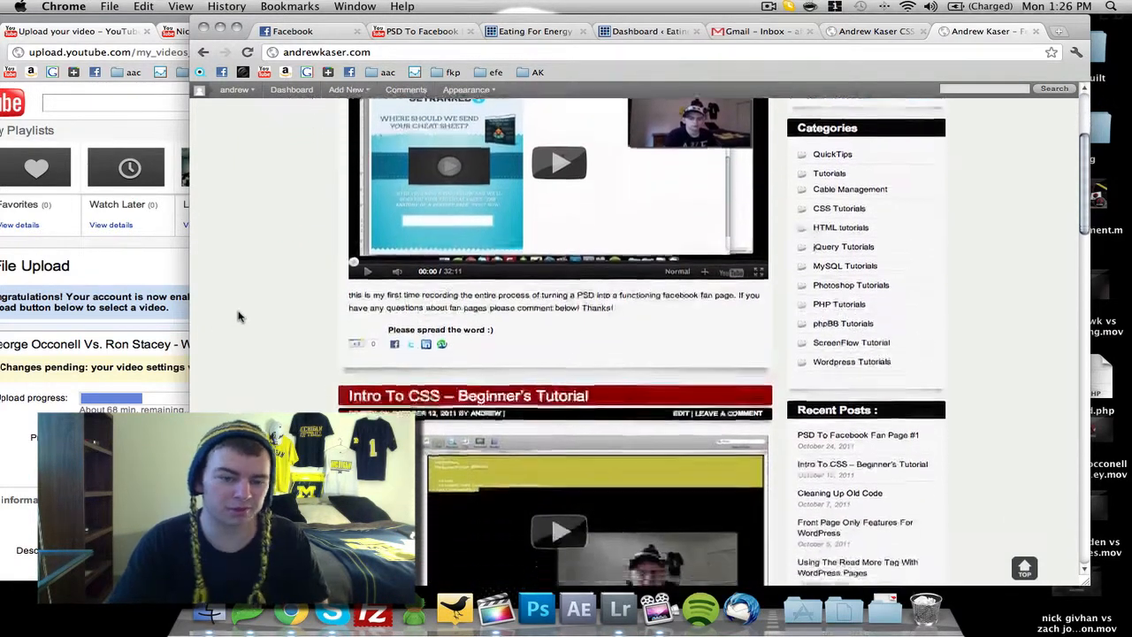
pyautogui.scroll(-3)
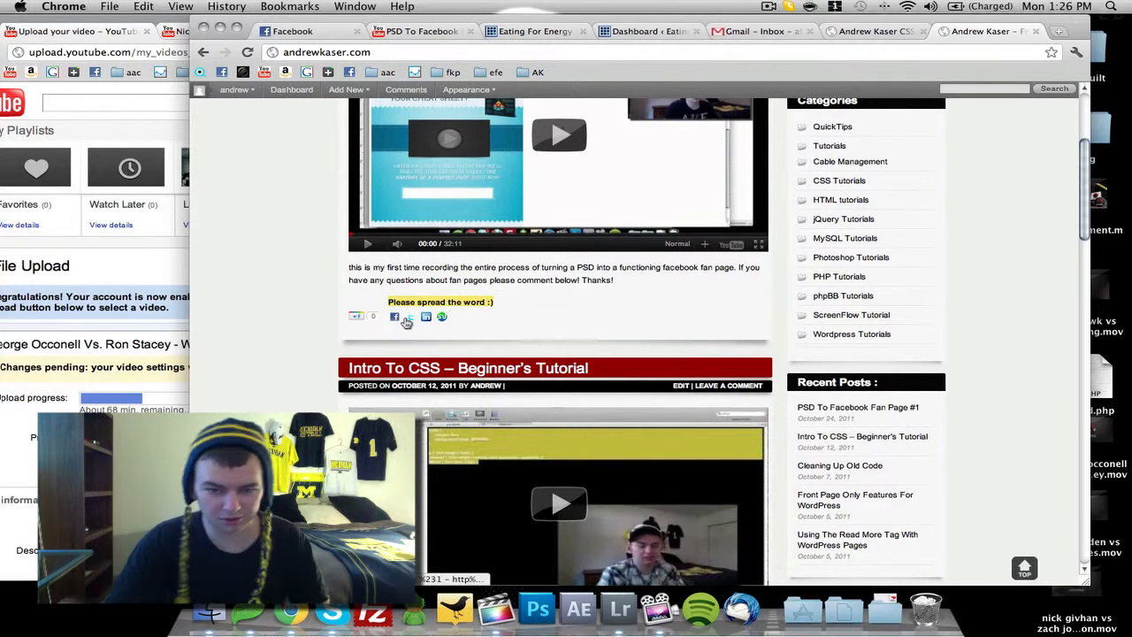
pyautogui.moveTo(406, 315)
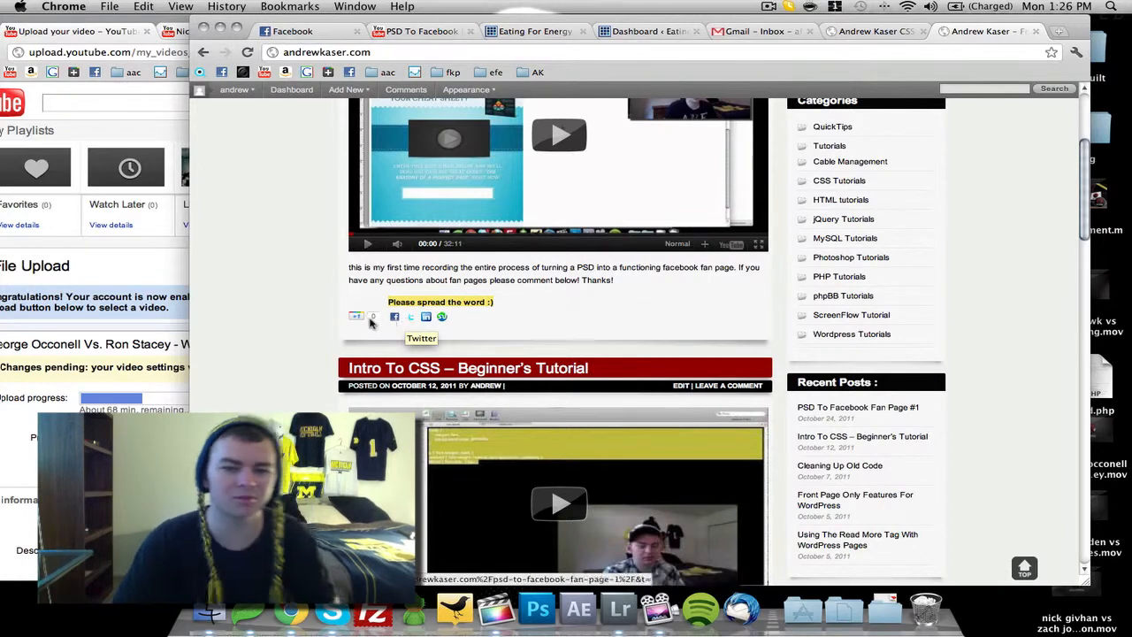
pyautogui.scroll(-3)
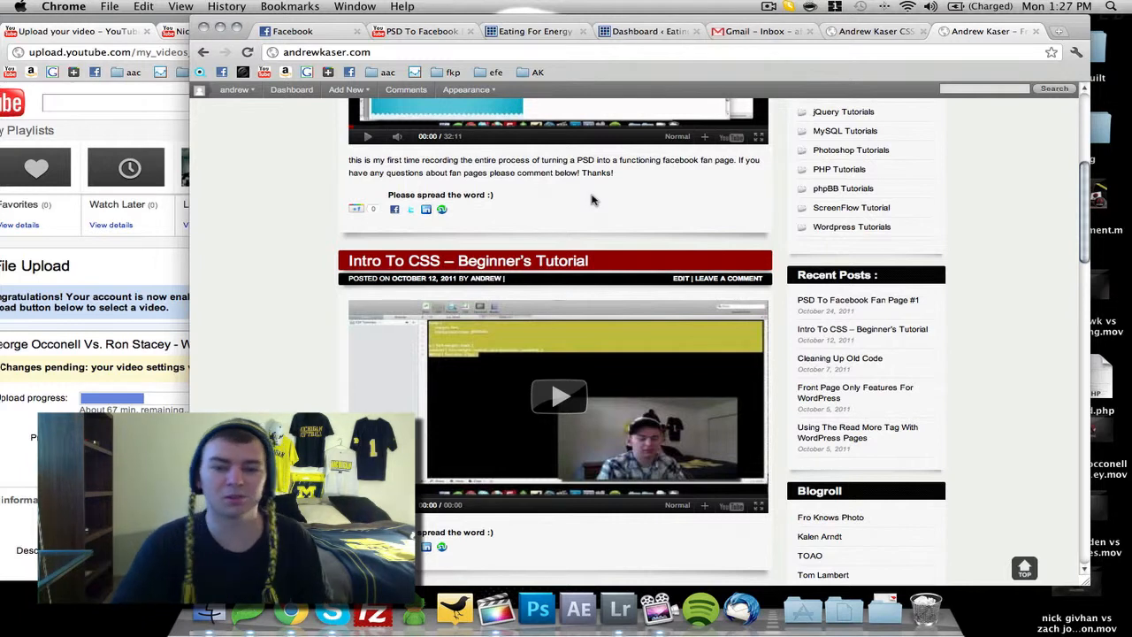
pyautogui.rightClick(473, 195)
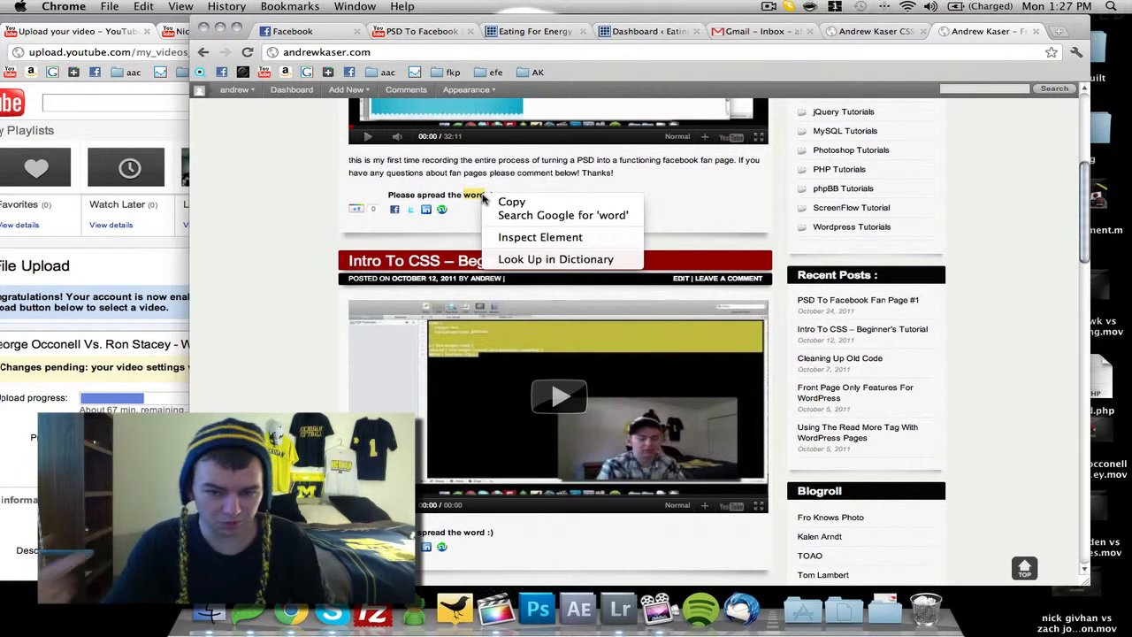
pyautogui.moveTo(541, 237)
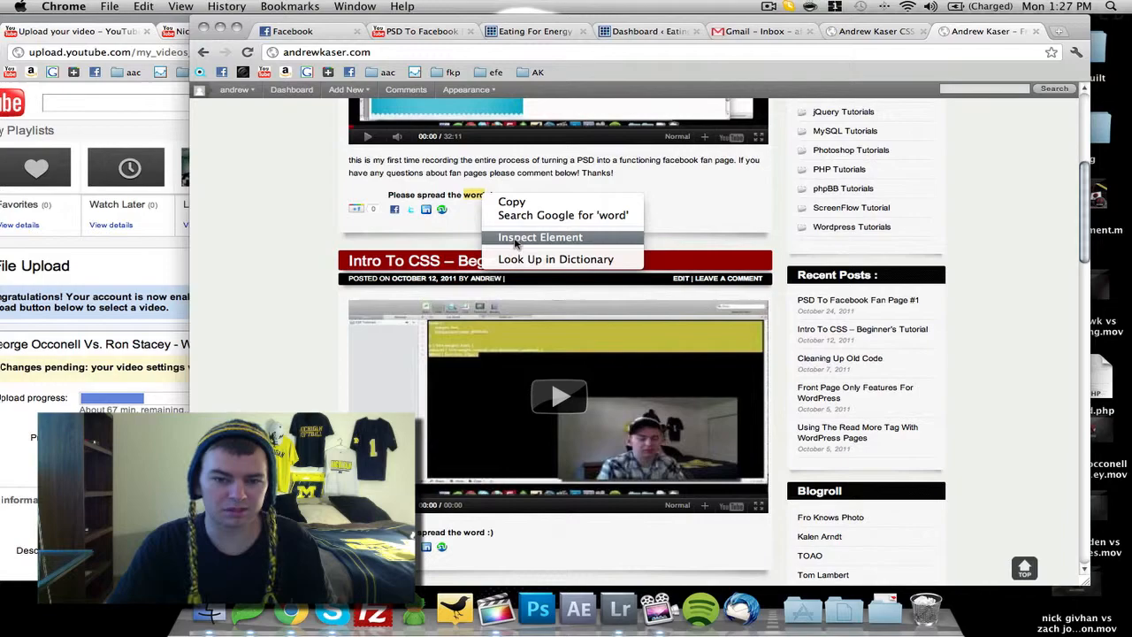
pyautogui.click(541, 237)
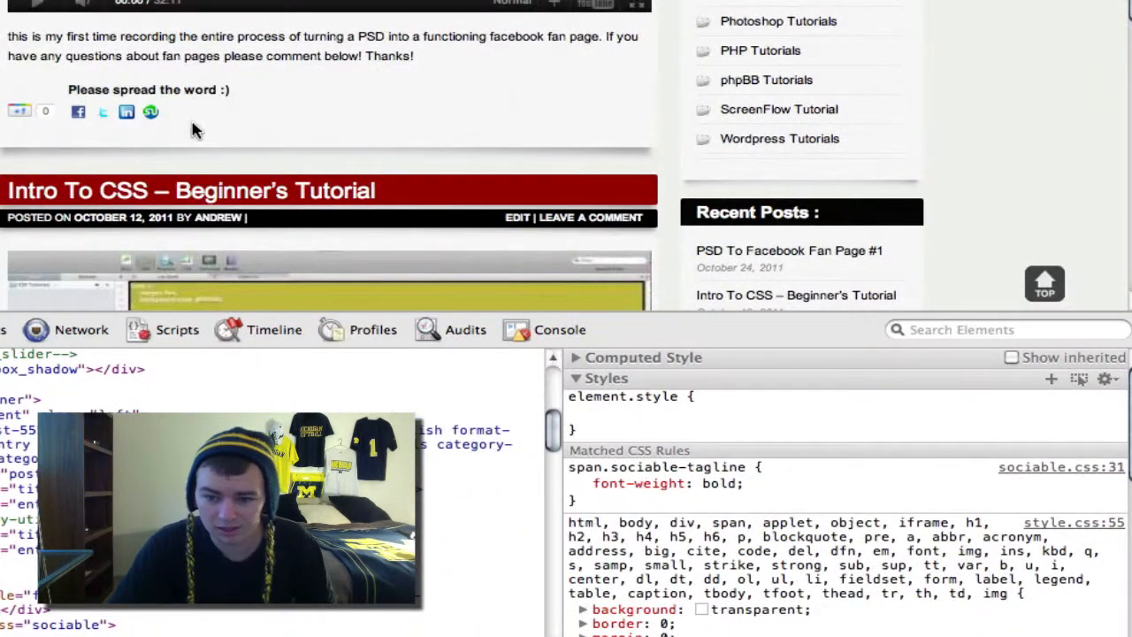
pyautogui.click(573, 357)
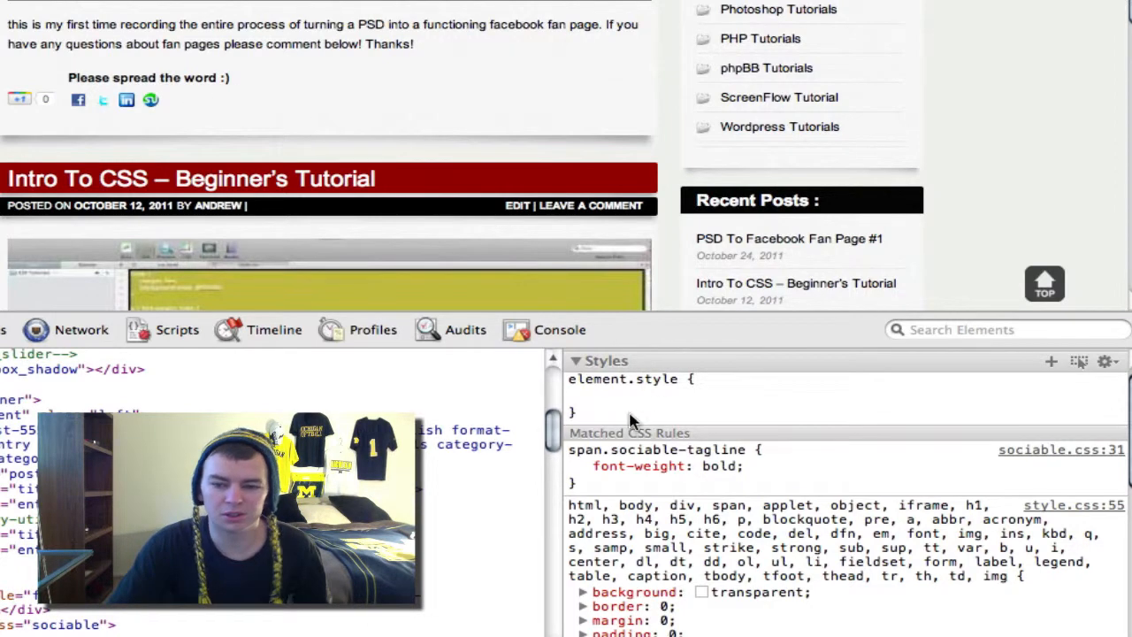
# Step: Add margin-left to the tagline rule, trying -20px and settling on -60px
pyautogui.doubleClick(718, 466)
pyautogui.write('float:')
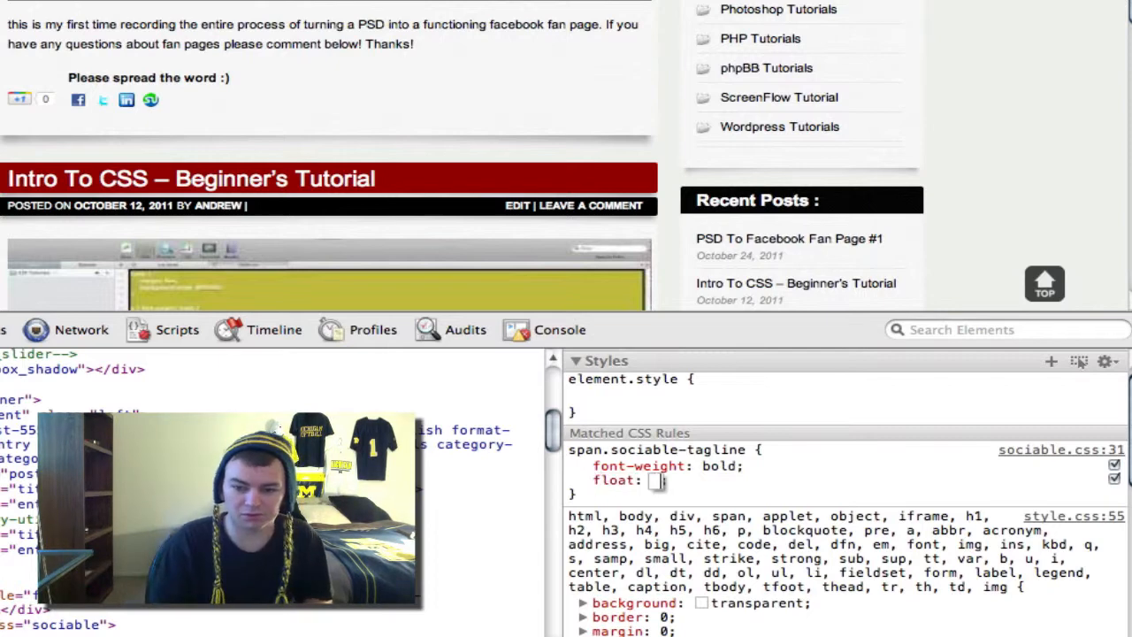
pyautogui.write('left')
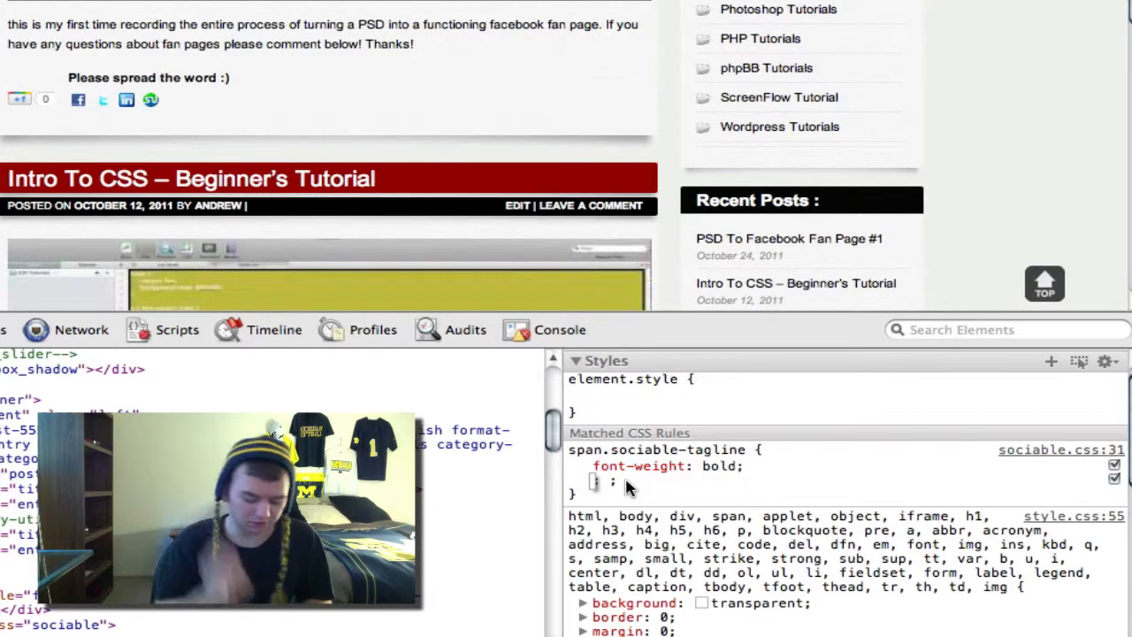
pyautogui.write('margin-left:')
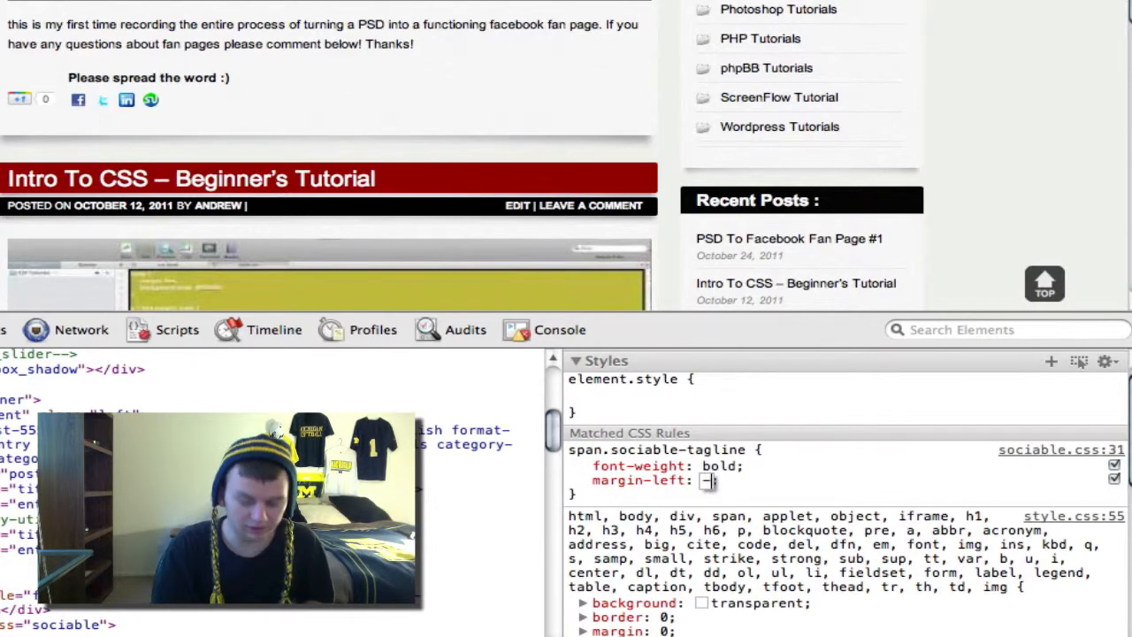
pyautogui.write('-20px')
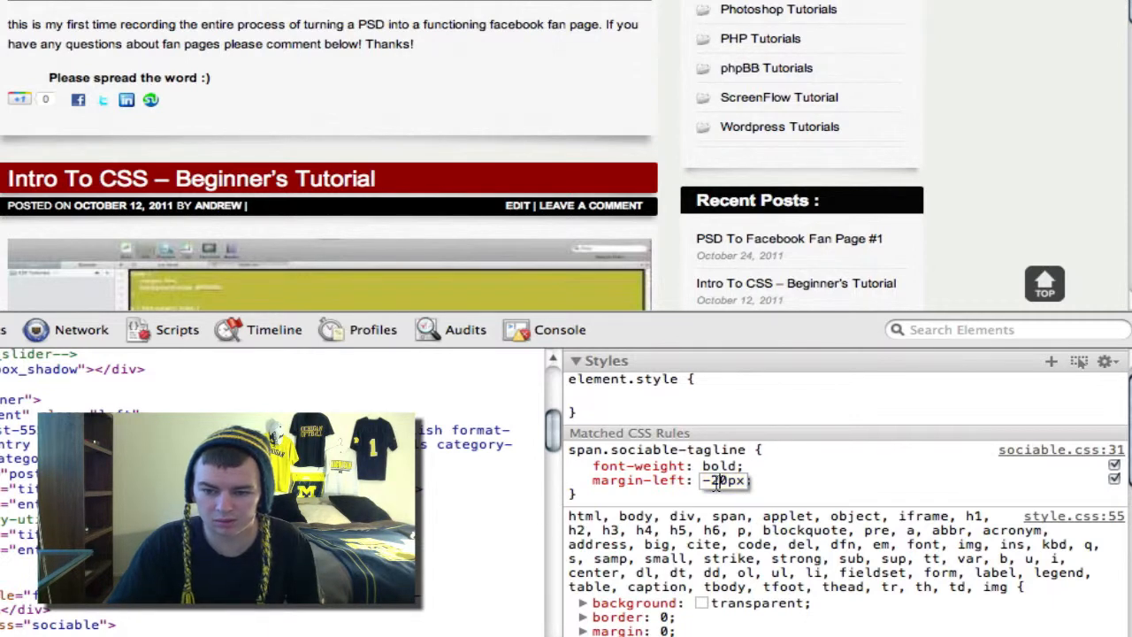
pyautogui.write('-60px')
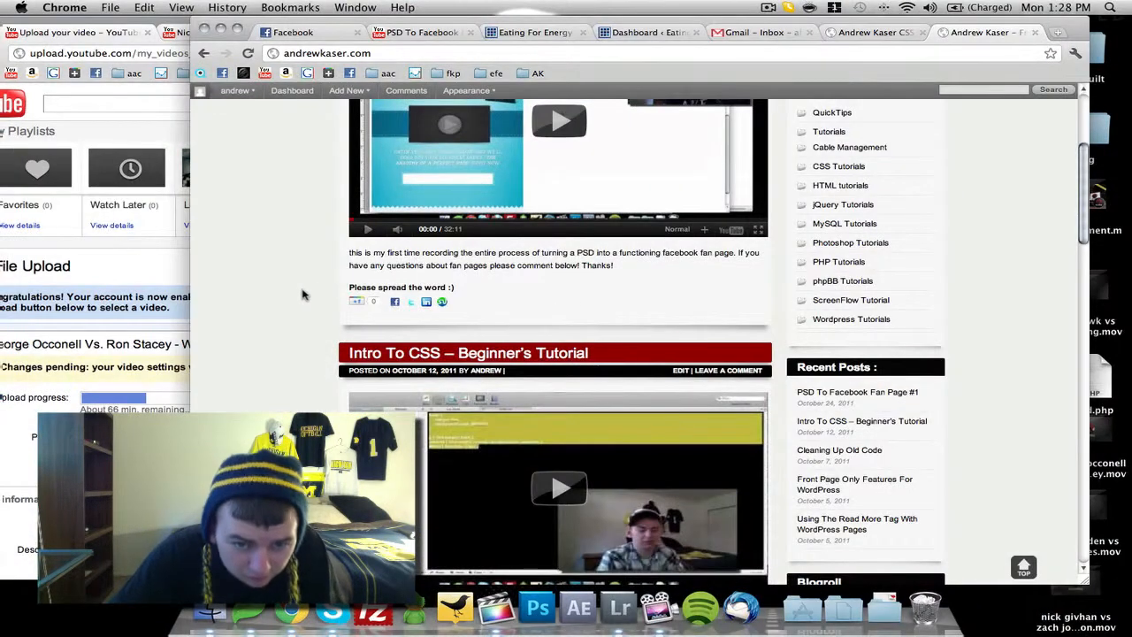
# Step: Scroll the front page to check the taglines under the other posts
pyautogui.scroll(-3)
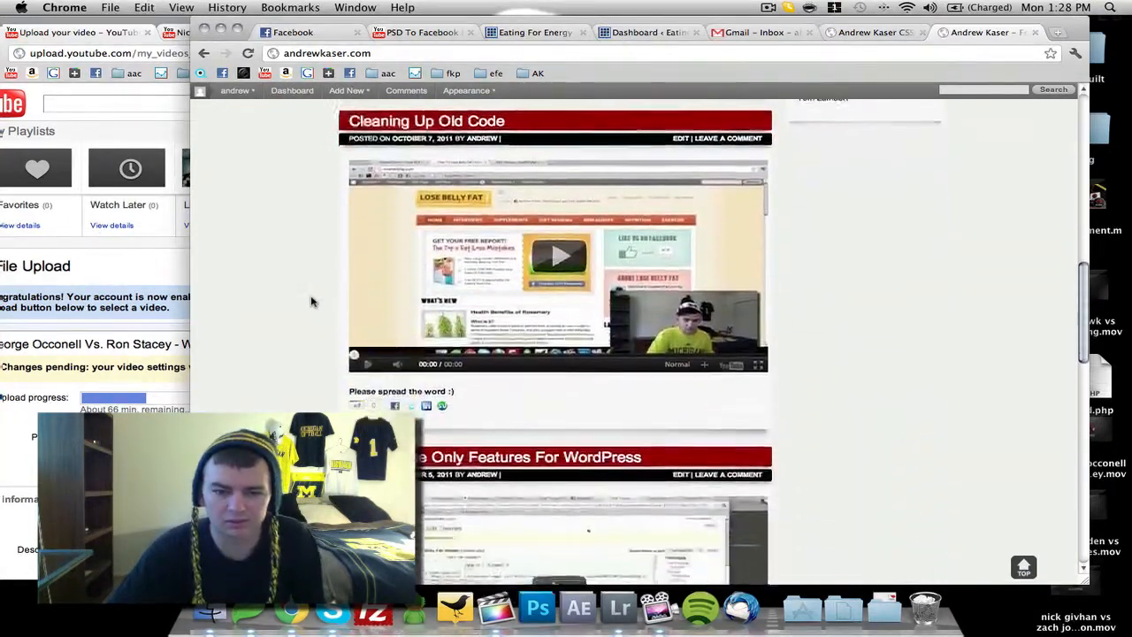
pyautogui.scroll(-3)
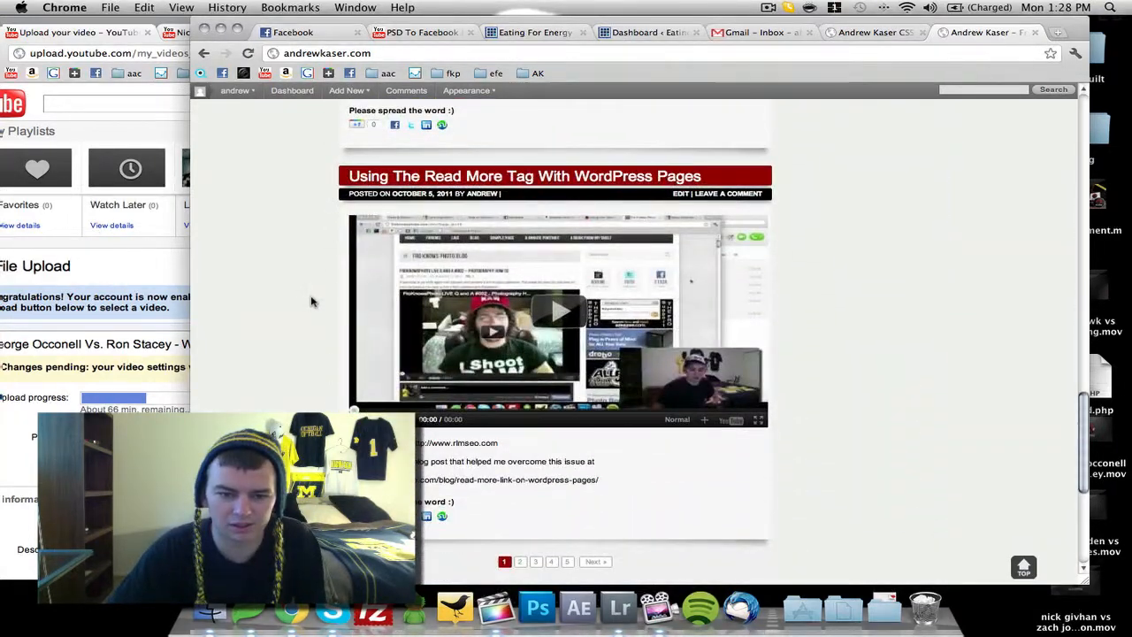
pyautogui.scroll(3)
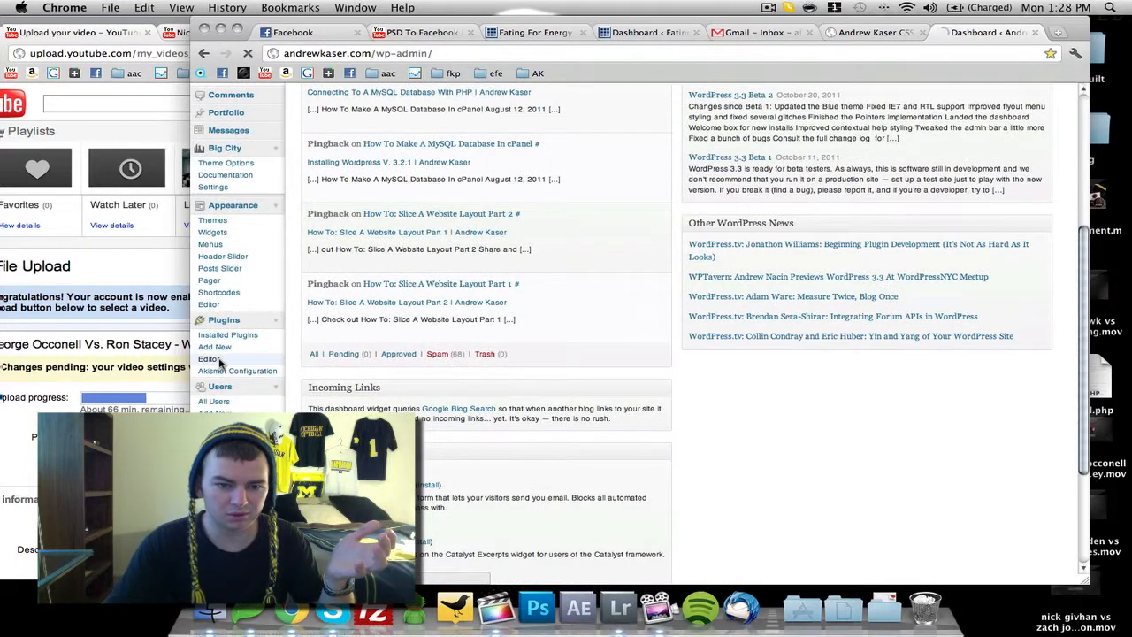
# Step: Load Sociable for WordPress 3.0 in the plugin editor and show its sociable.css stylesheet
pyautogui.click(208, 357)
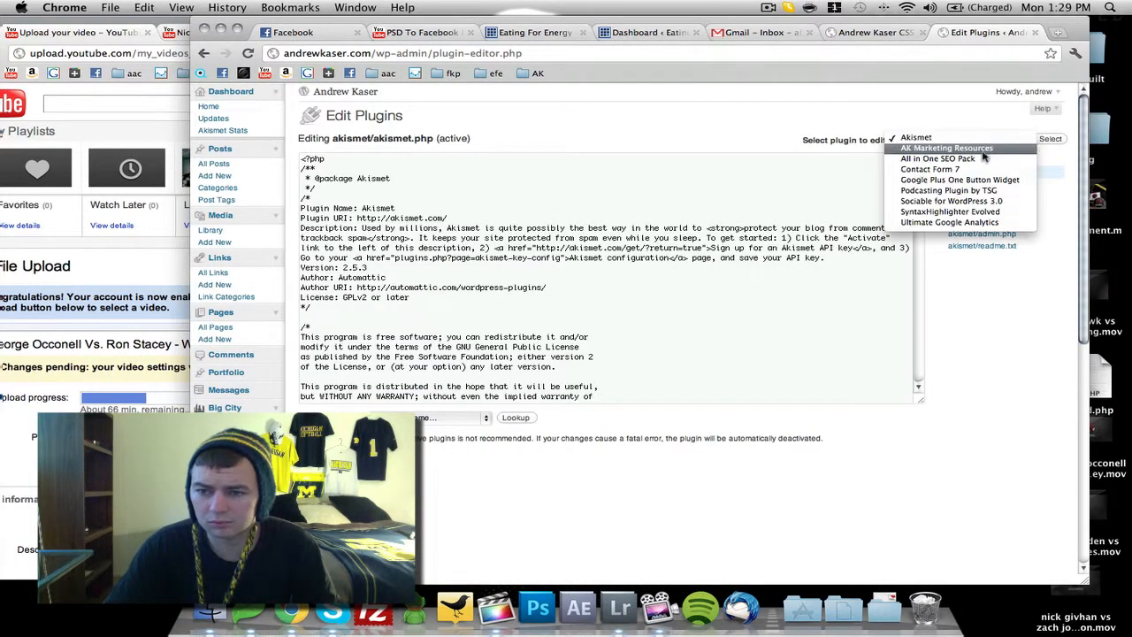
pyautogui.moveTo(958, 201)
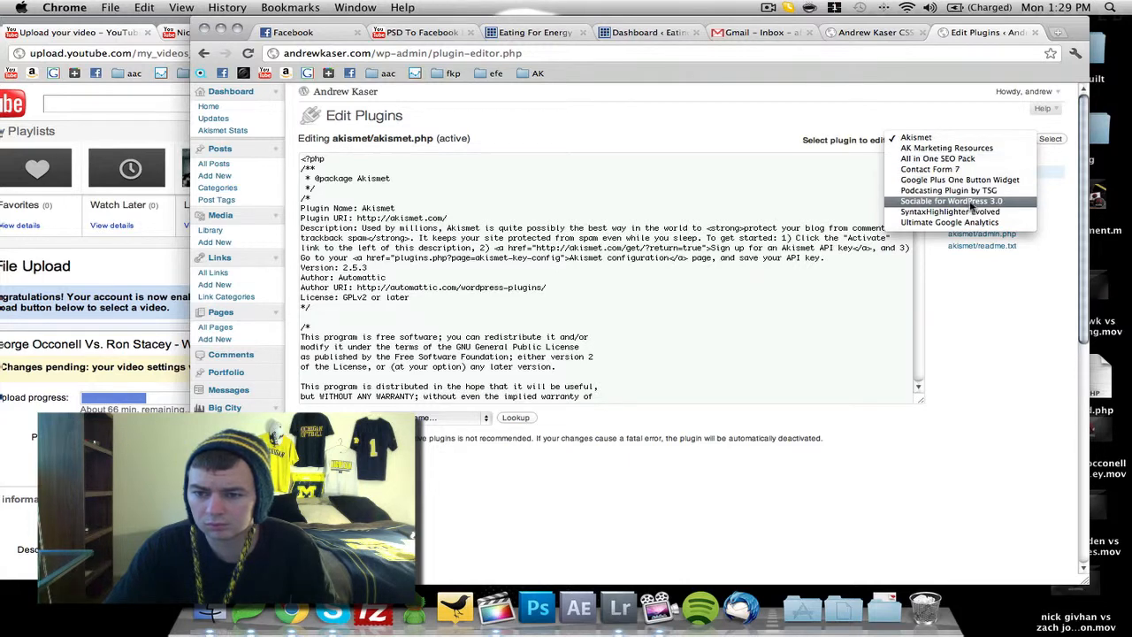
pyautogui.click(952, 202)
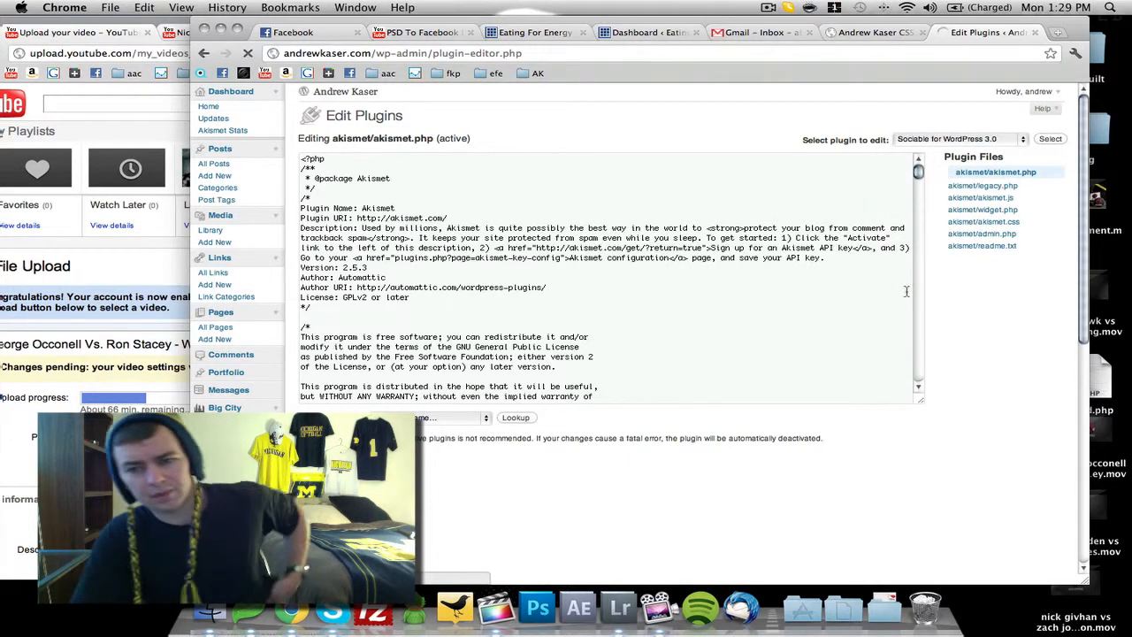
pyautogui.click(1050, 138)
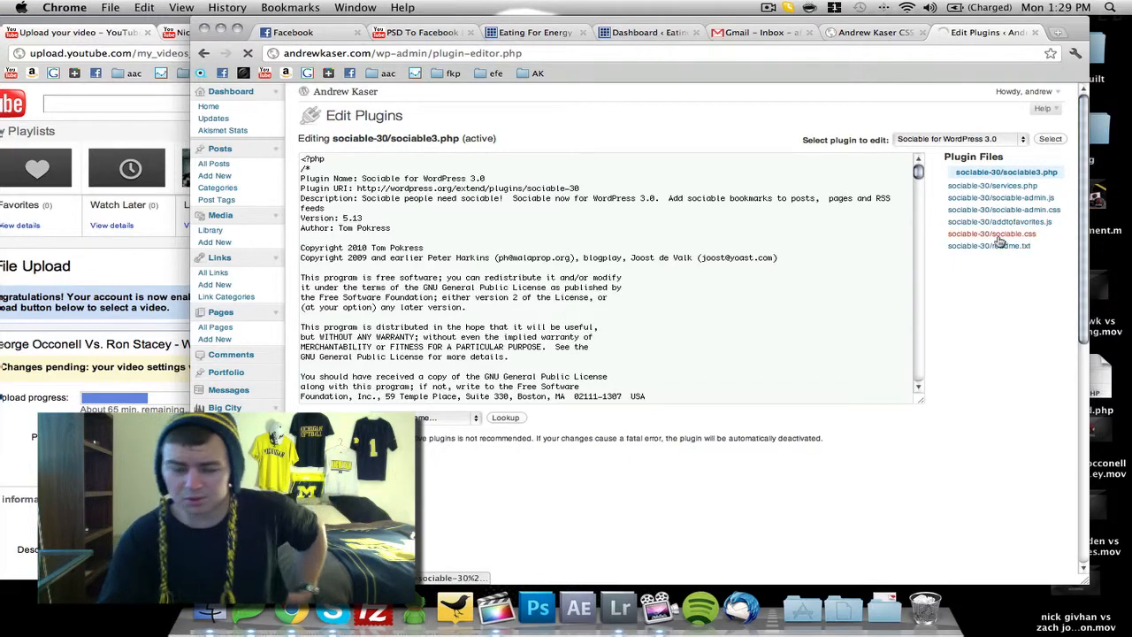
pyautogui.click(990, 233)
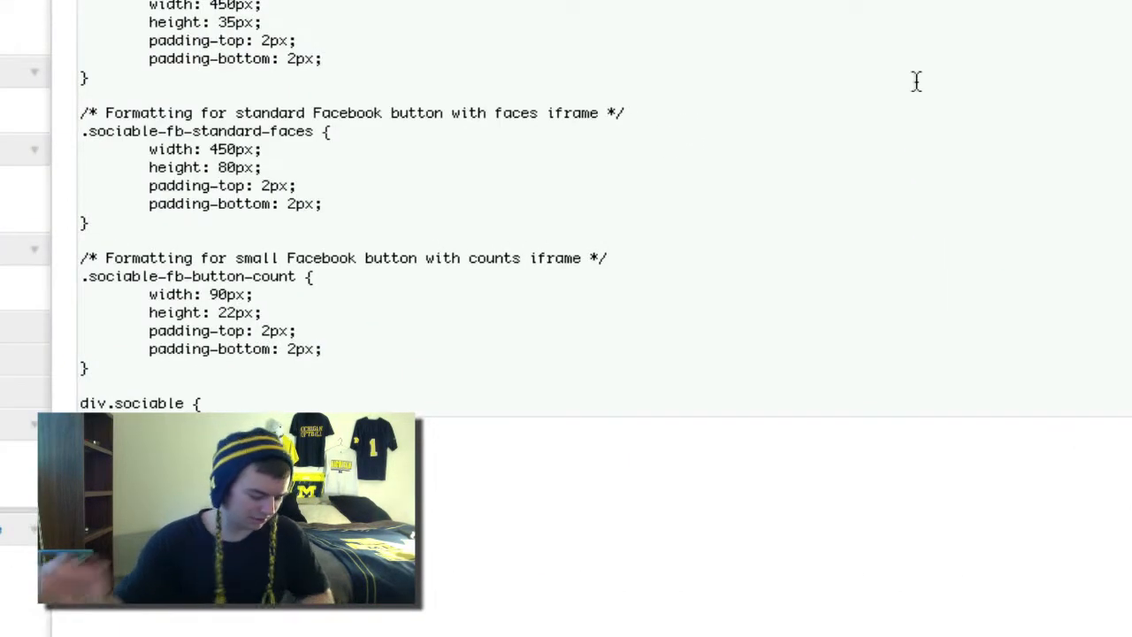
# Step: Add margin-left: -60px to span.sociable-tagline in sociable.css and update the file
pyautogui.scroll(-3)
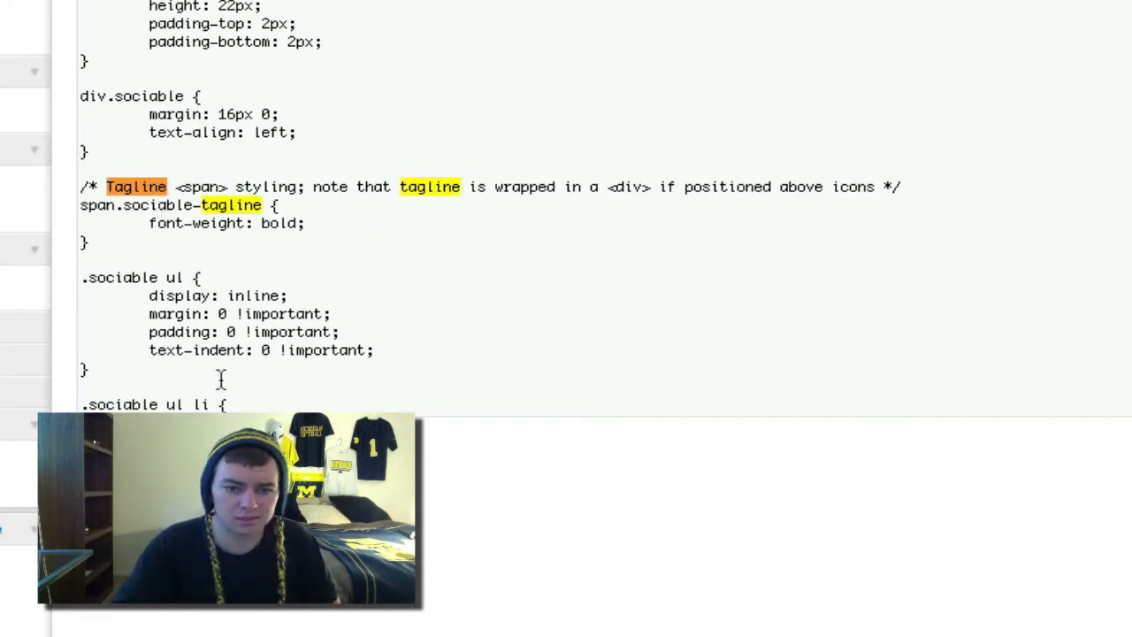
pyautogui.write('m')
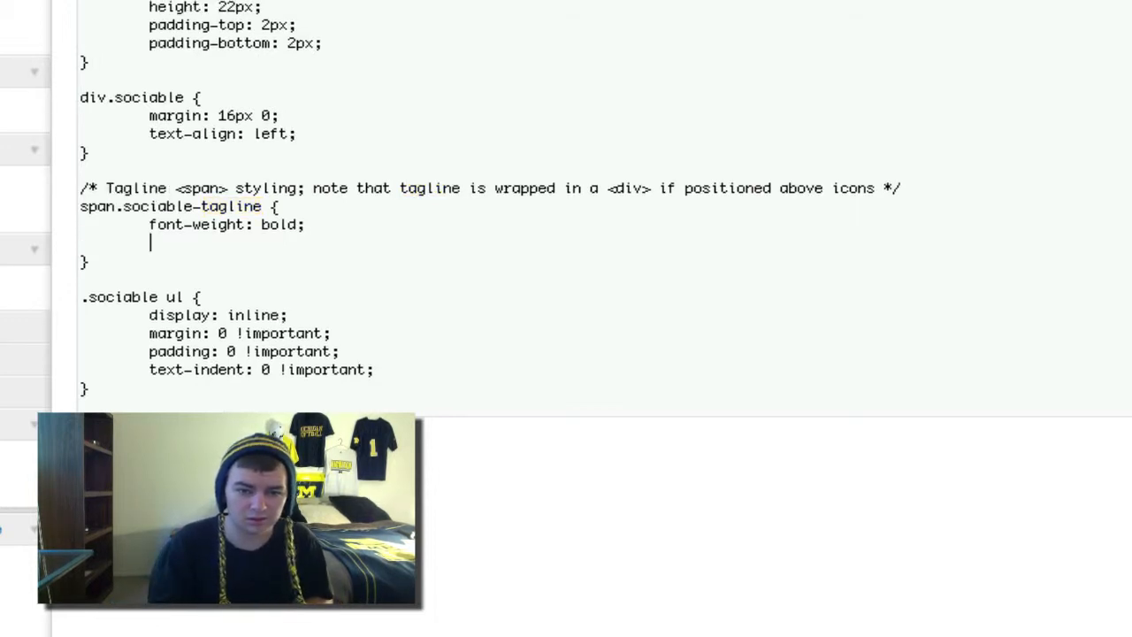
pyautogui.write('margin-left:')
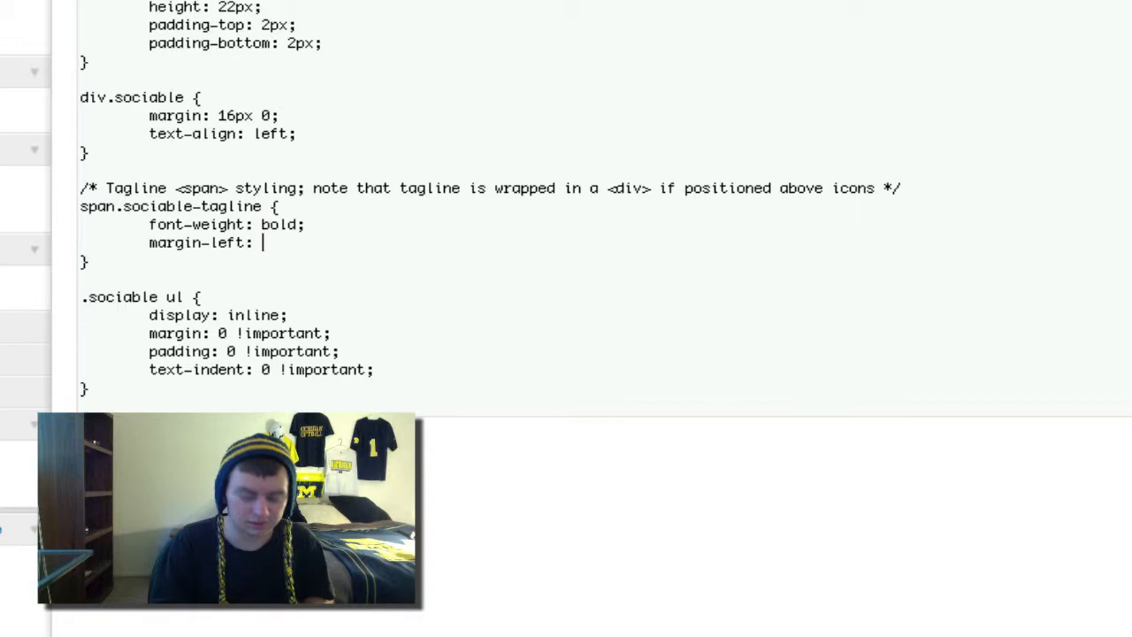
pyautogui.write('-60px;')
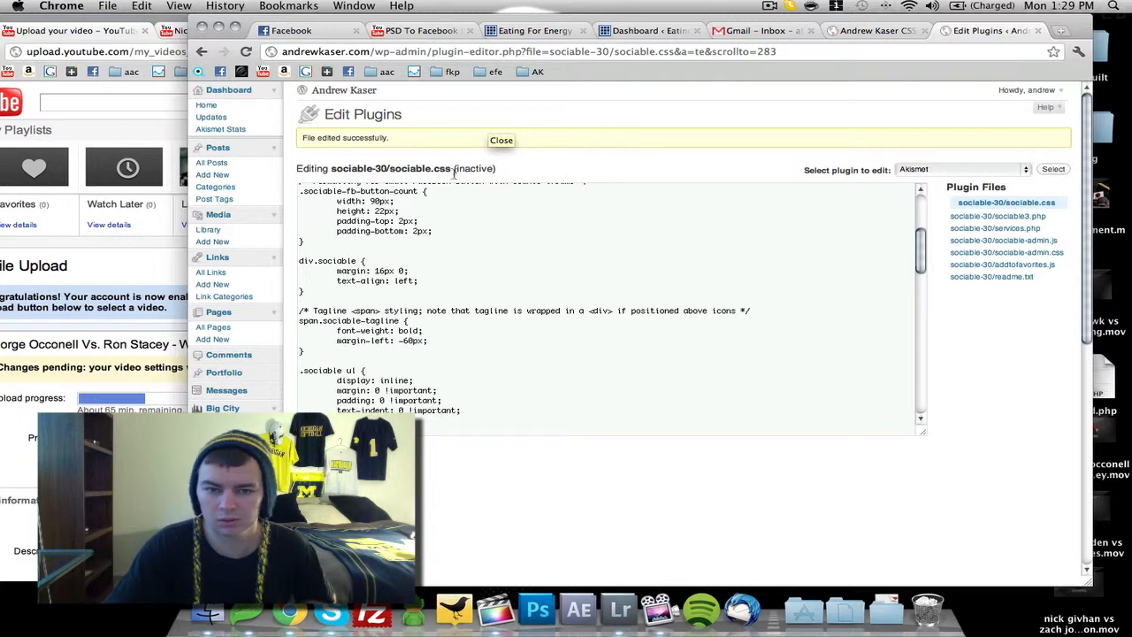
pyautogui.click(962, 170)
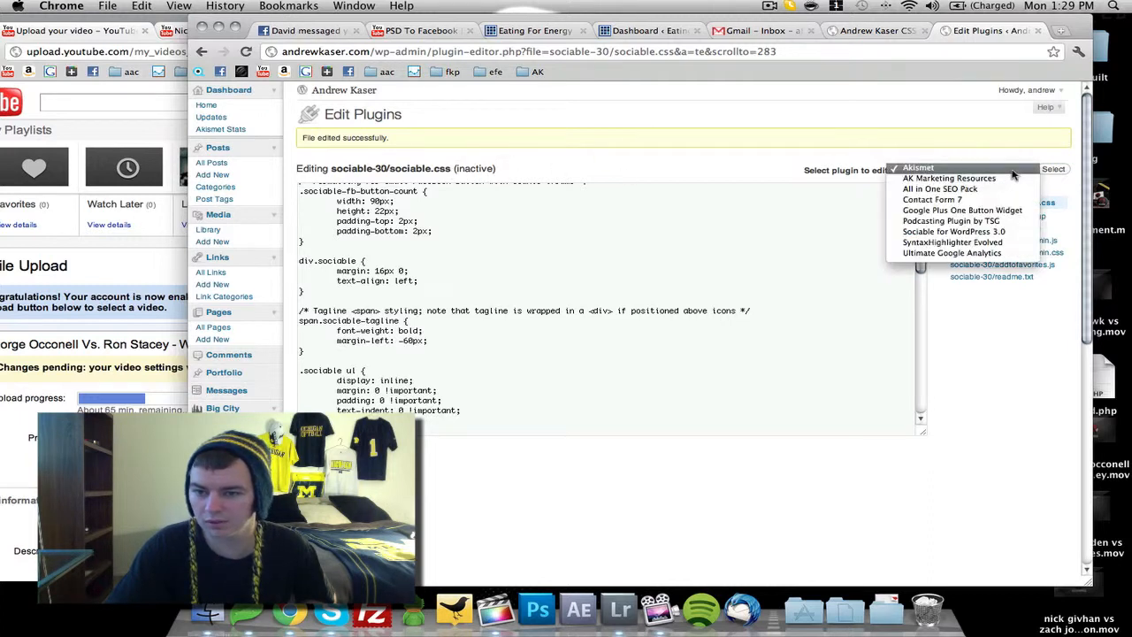
pyautogui.moveTo(953, 229)
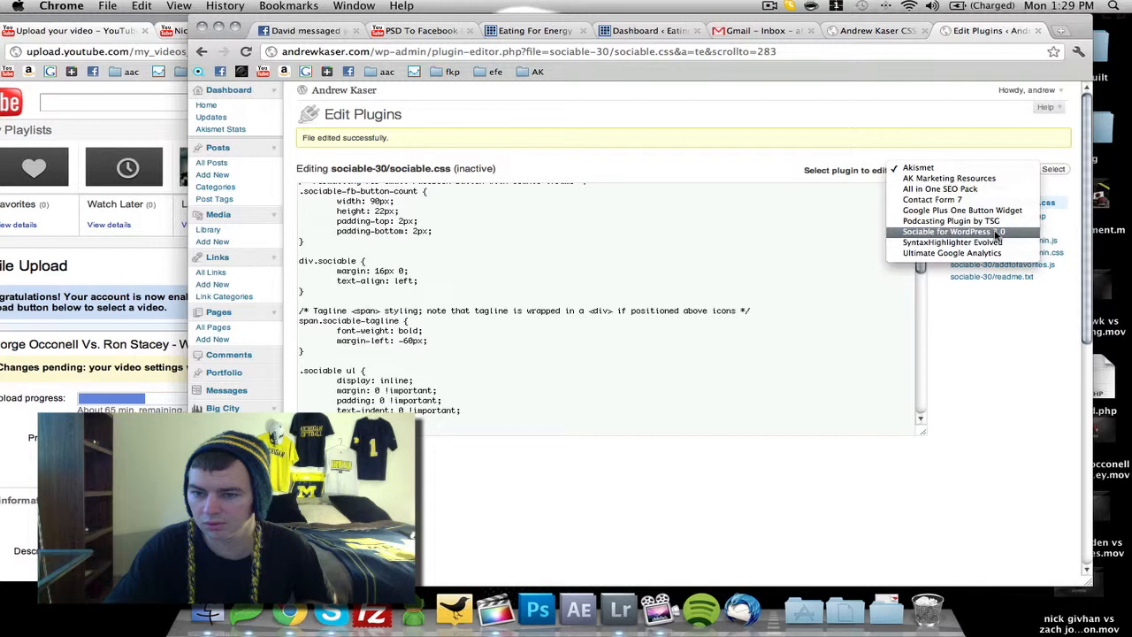
pyautogui.moveTo(827, 198)
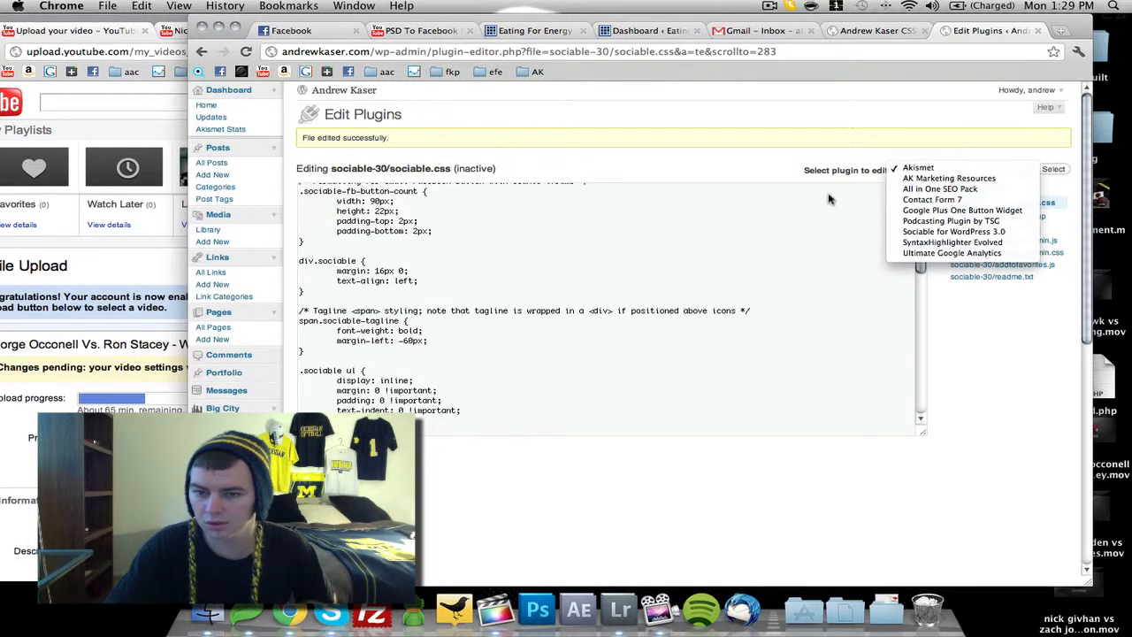
# Step: Re-inspect the tagline on the live front page, then return to the admin Dashboard
pyautogui.click(916, 167)
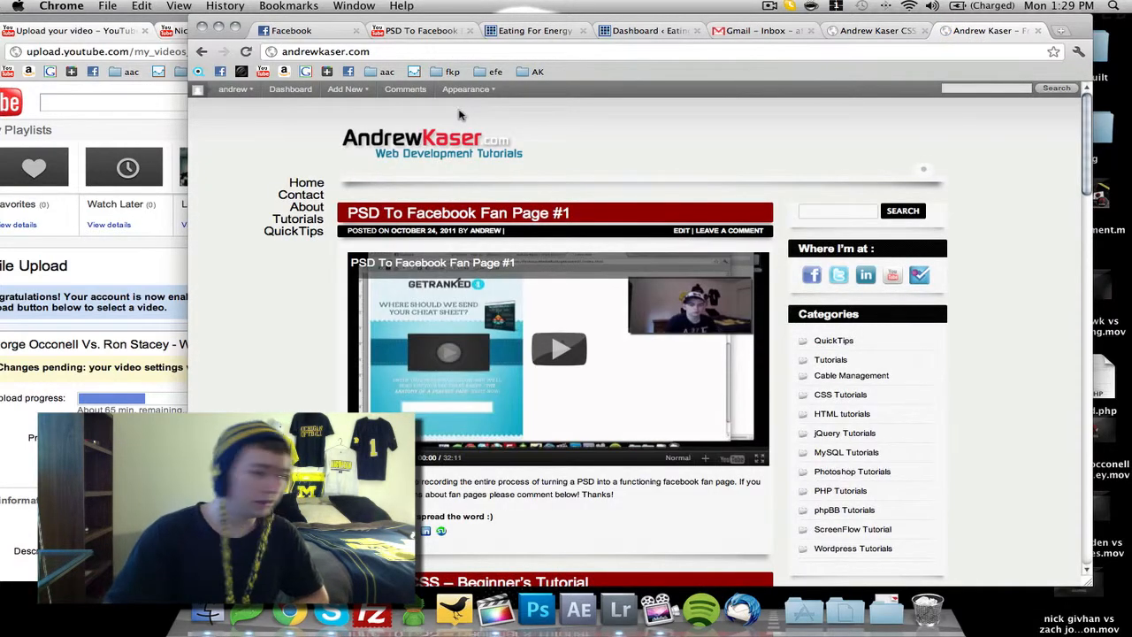
pyautogui.scroll(-3)
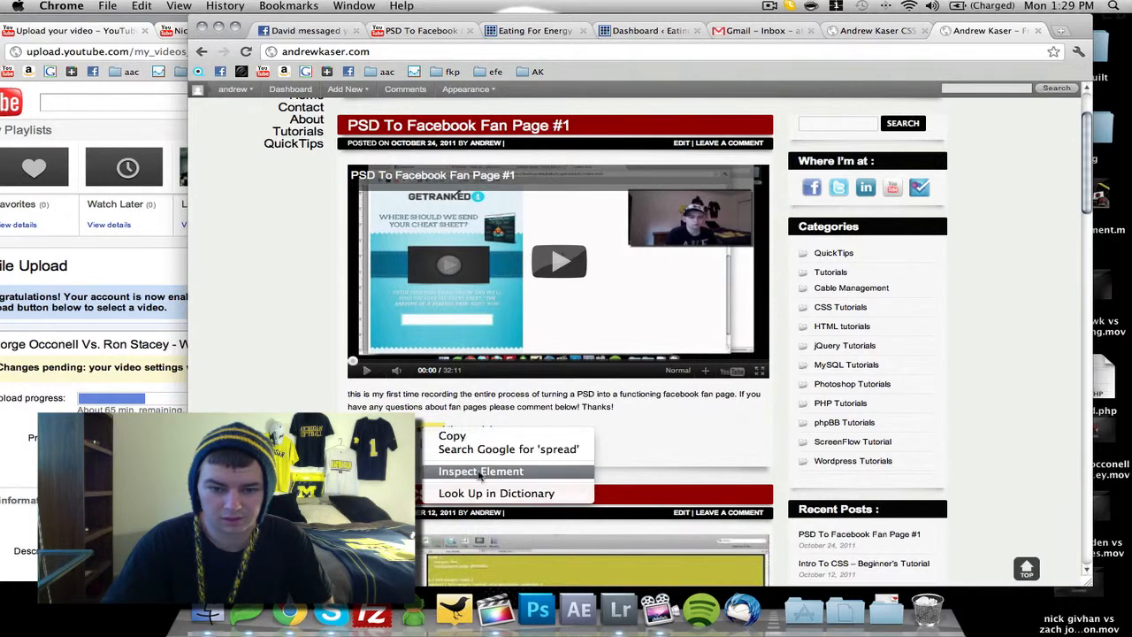
pyautogui.click(481, 470)
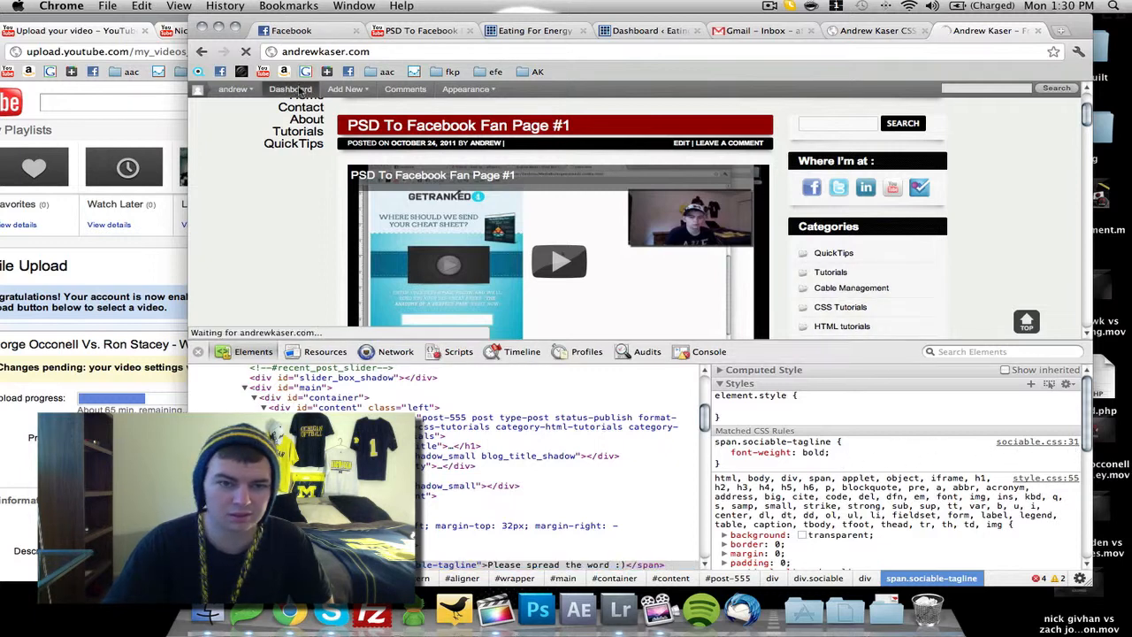
pyautogui.click(285, 89)
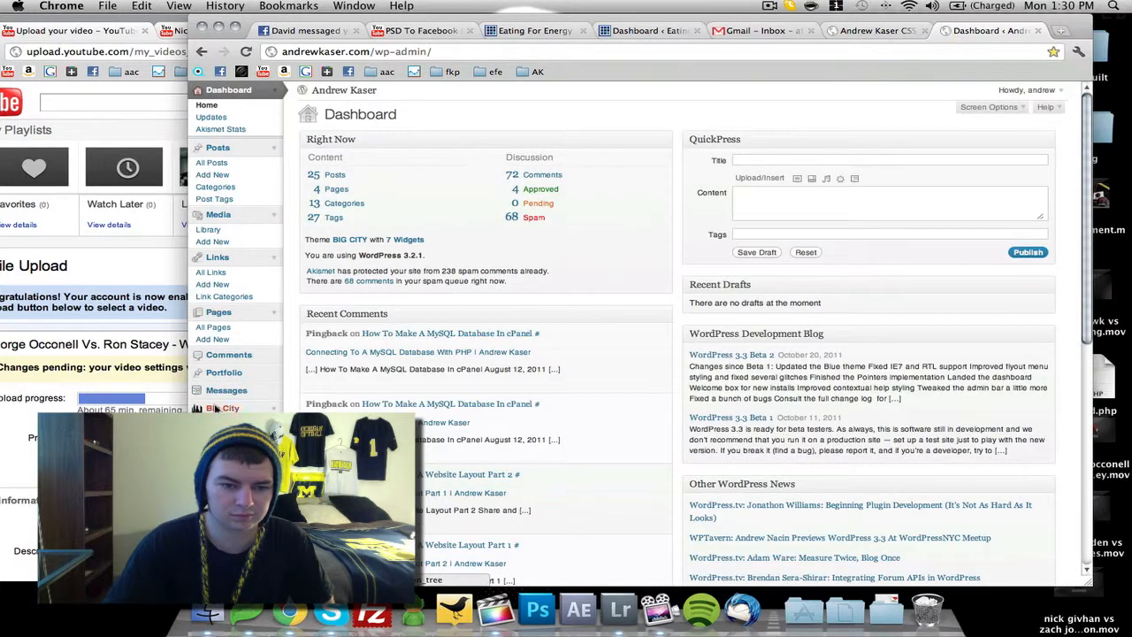
# Step: Reopen Sociable for WordPress 3.0's sociable.css in the plugin editor
pyautogui.scroll(-3)
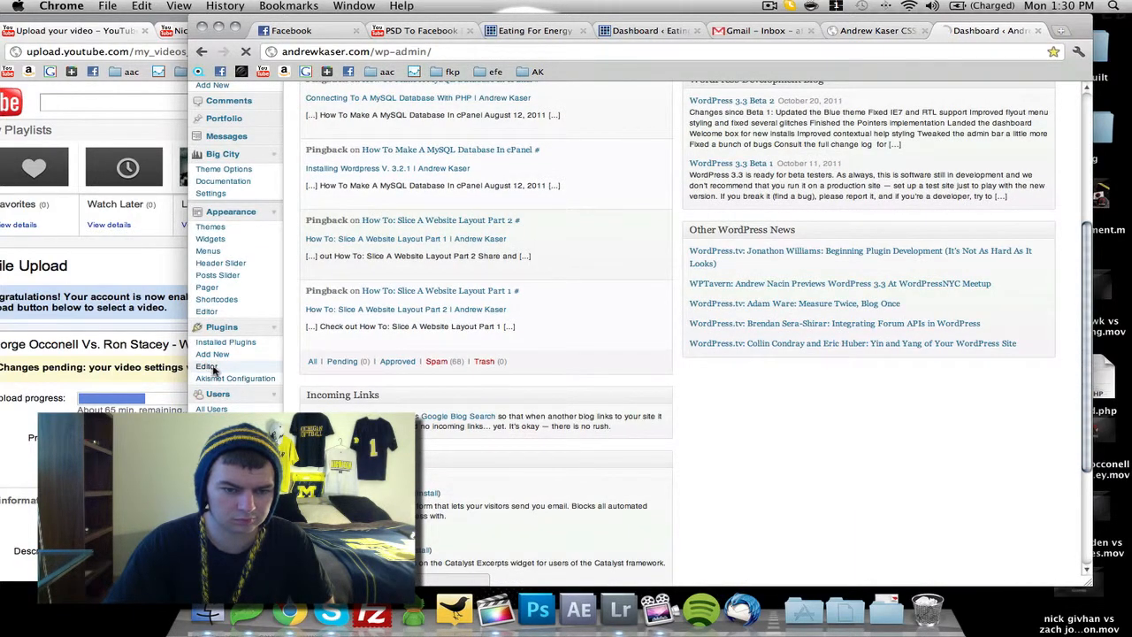
pyautogui.click(206, 364)
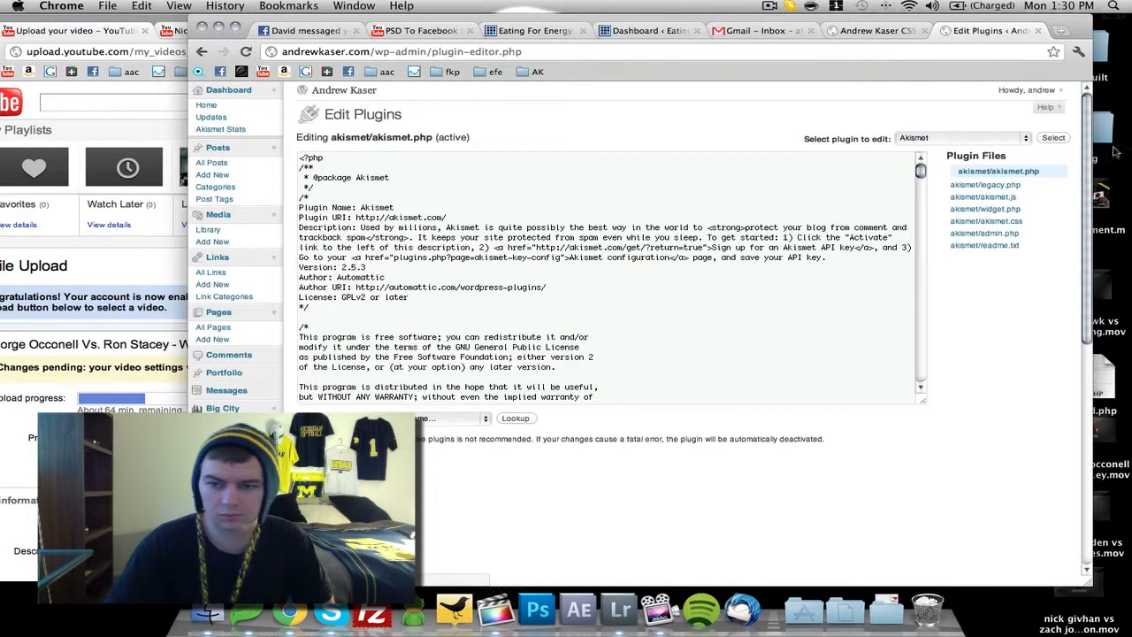
pyautogui.click(959, 137)
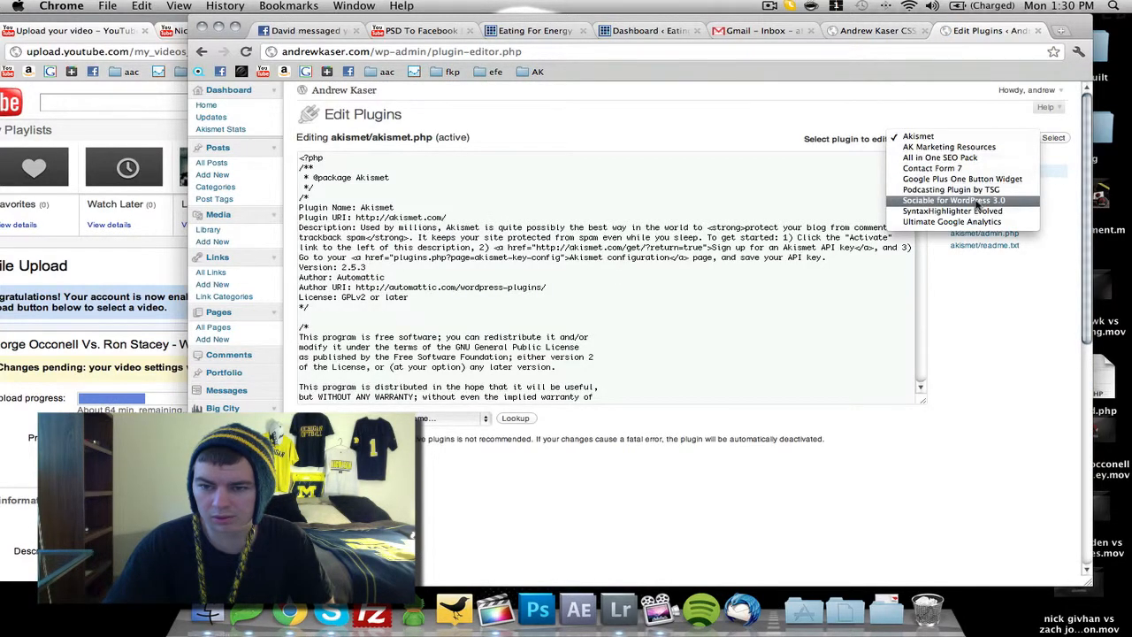
pyautogui.click(953, 200)
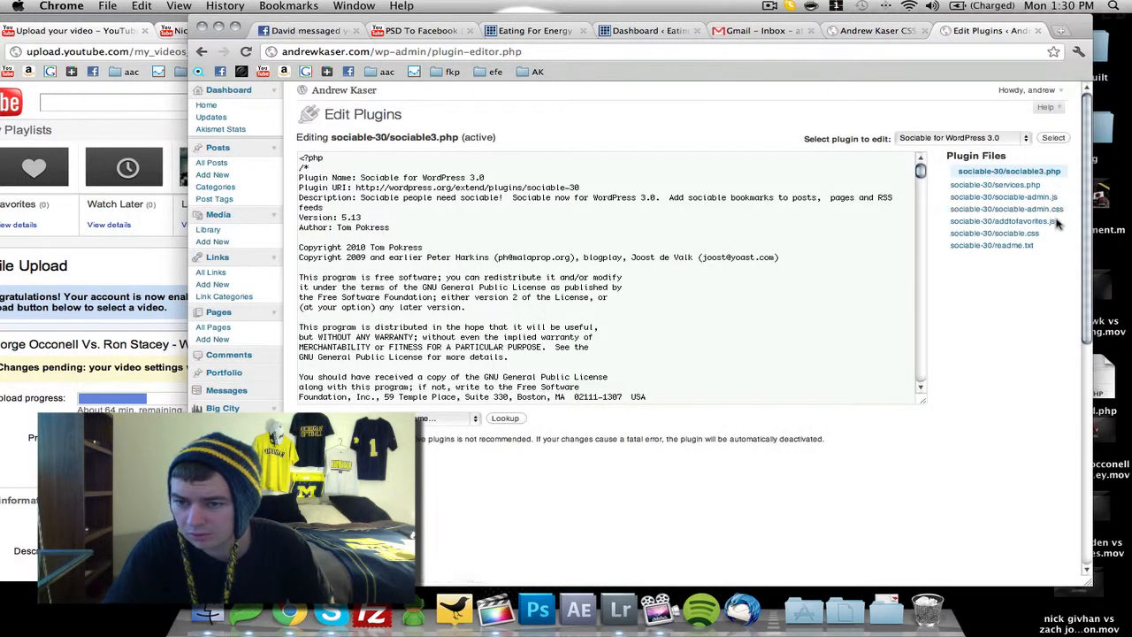
pyautogui.click(994, 234)
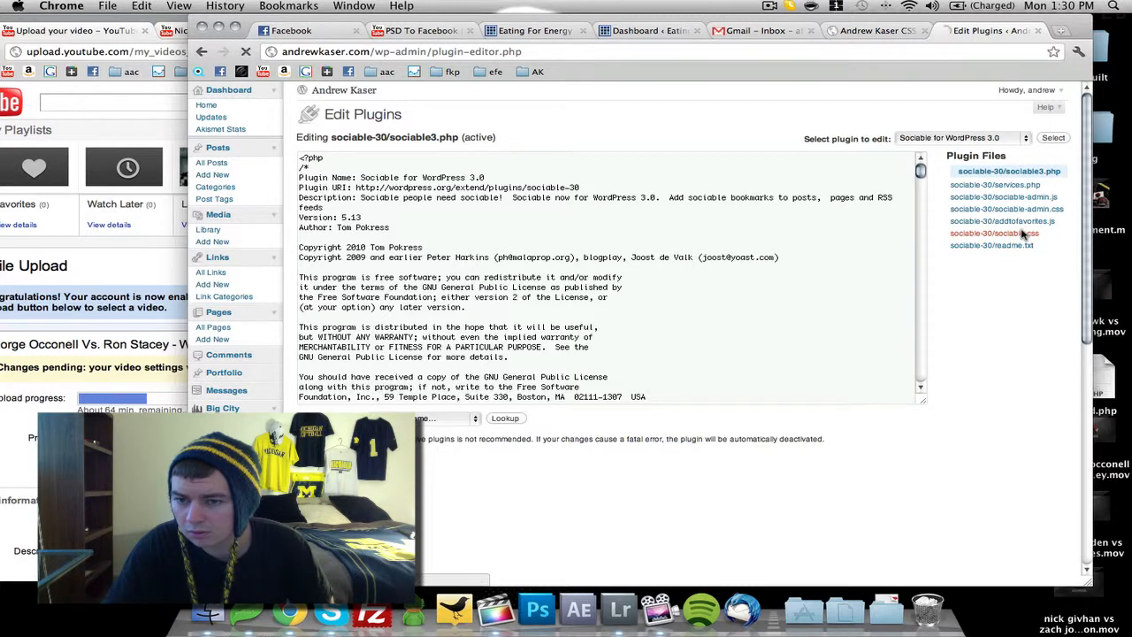
pyautogui.click(994, 233)
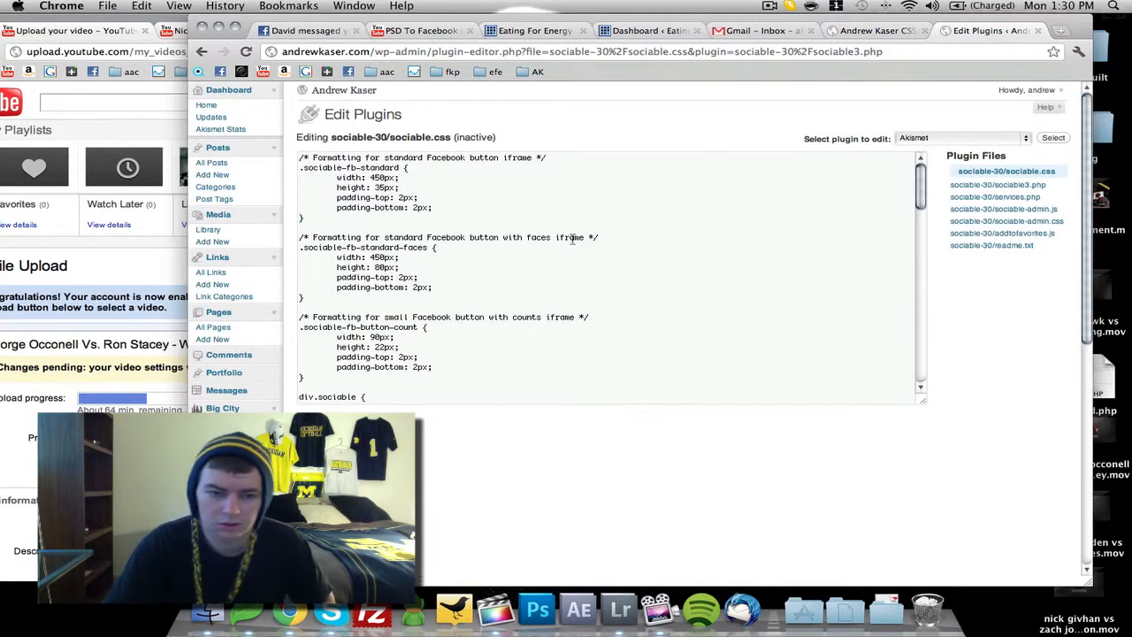
# Step: Find 'tag' to reach the span.sociable-tagline rule with margin-left: -60px
pyautogui.write('tag')
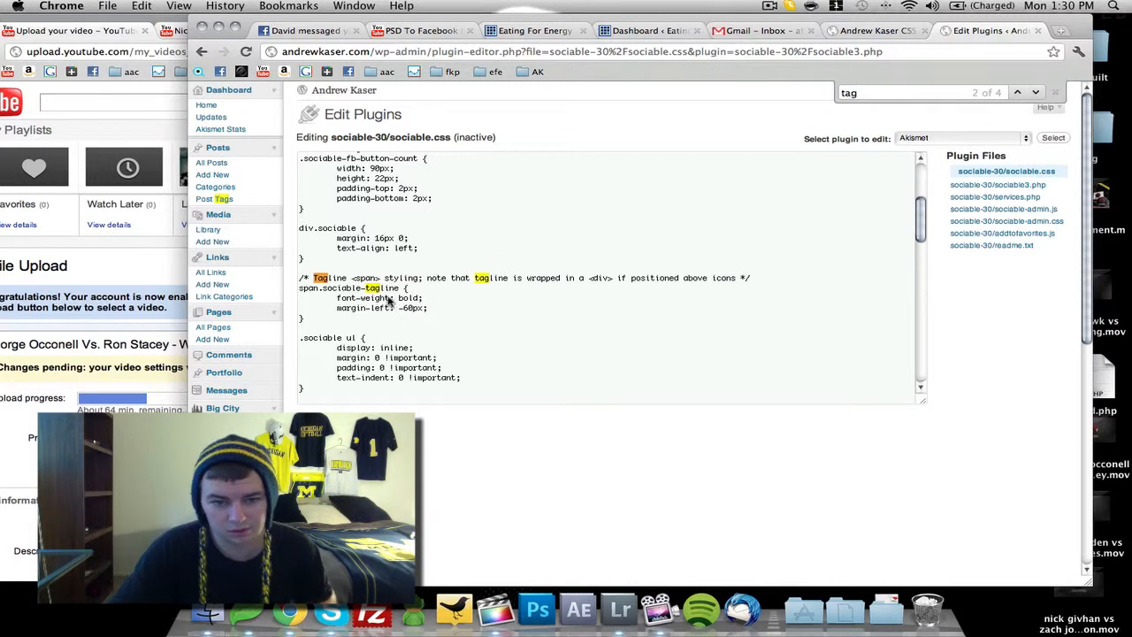
pyautogui.moveTo(552, 284)
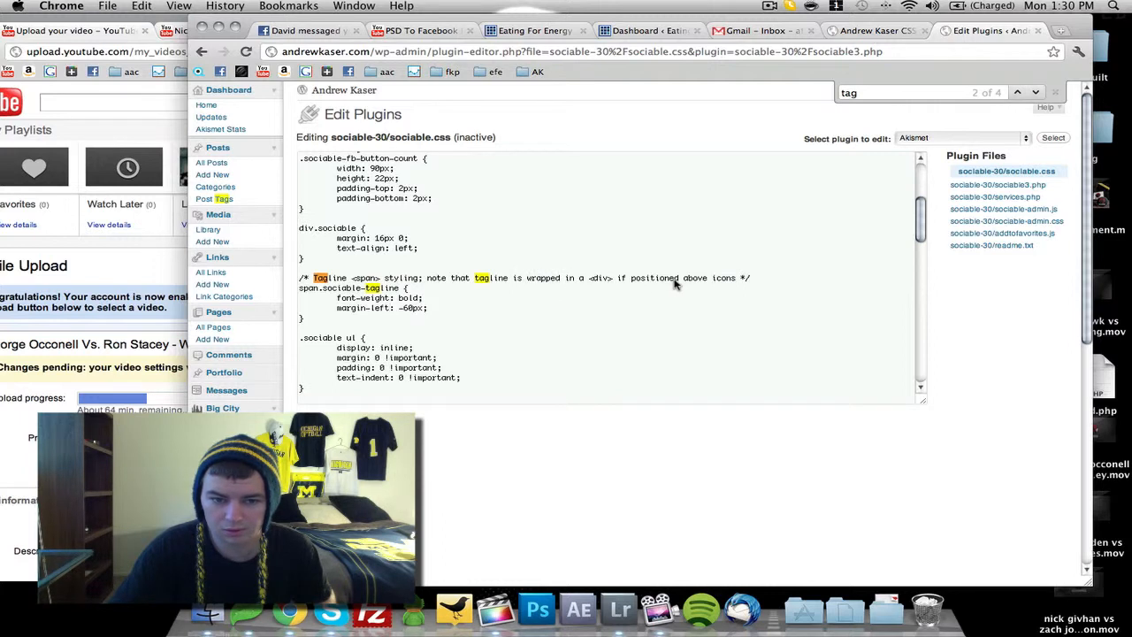
pyautogui.moveTo(556, 290)
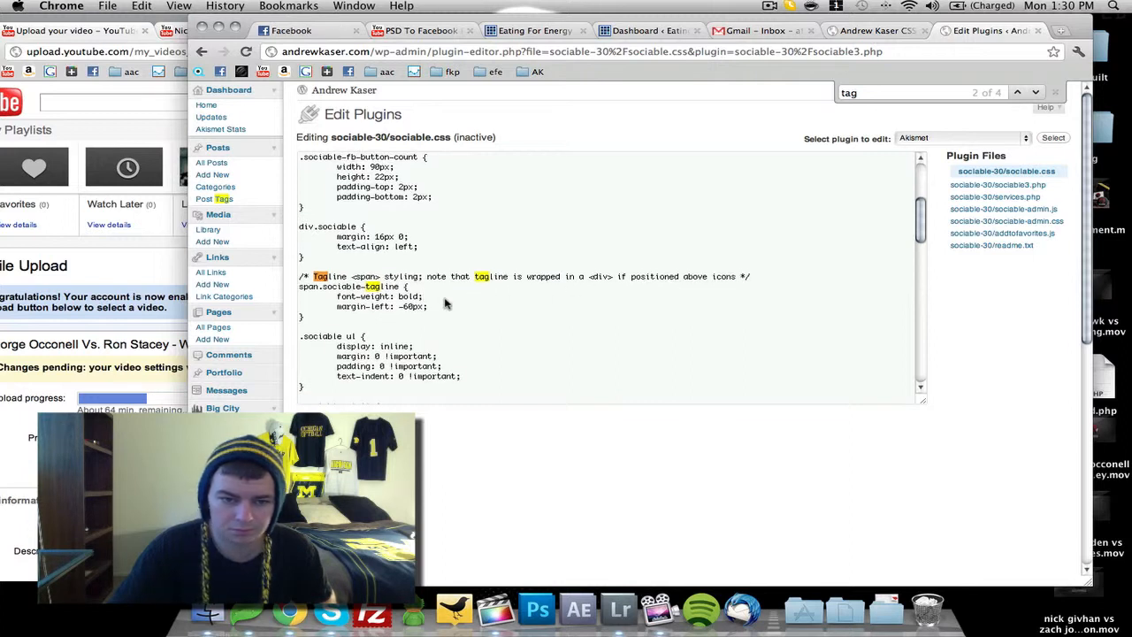
pyautogui.scroll(-3)
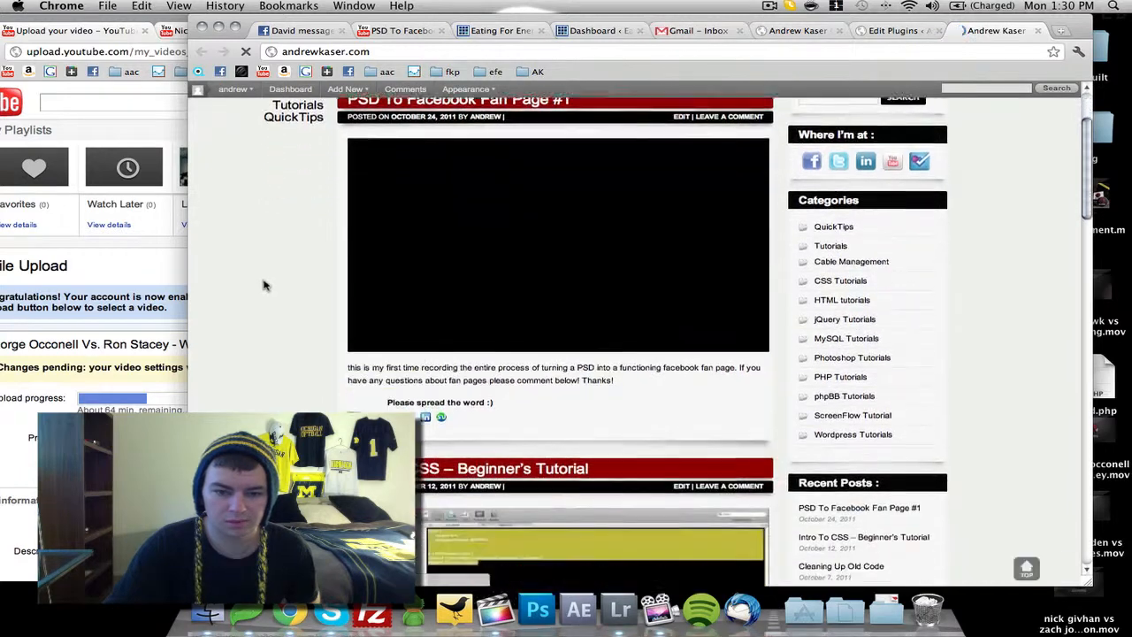
# Step: Switch from the front-page tagline back to the Edit Plugins tab, leaving Sociable selected
pyautogui.rightClick(460, 363)
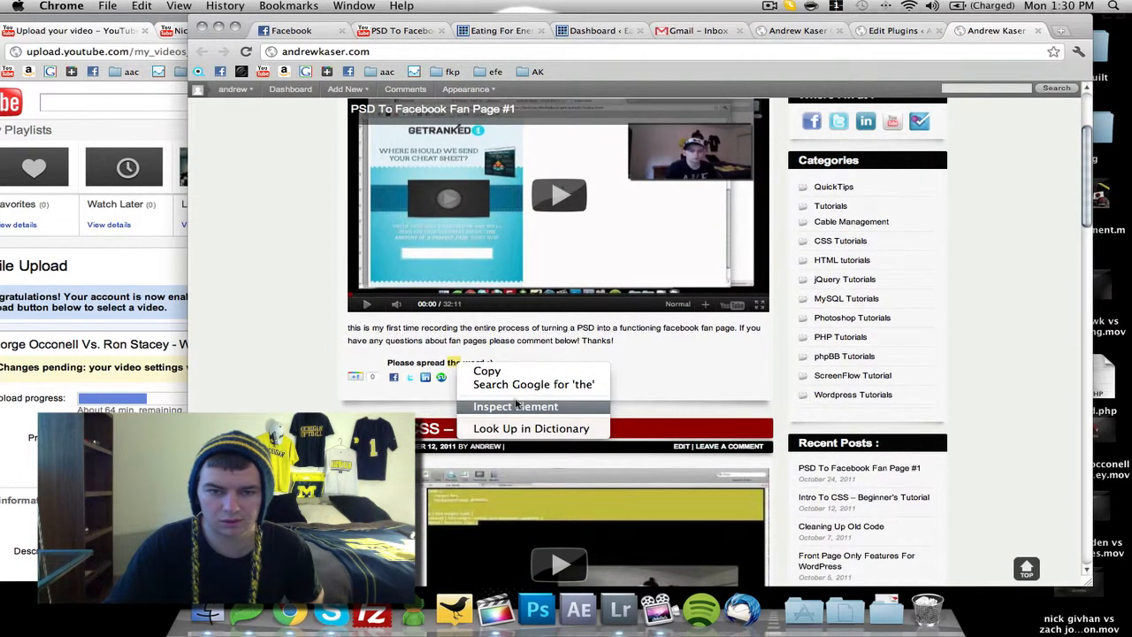
pyautogui.click(891, 30)
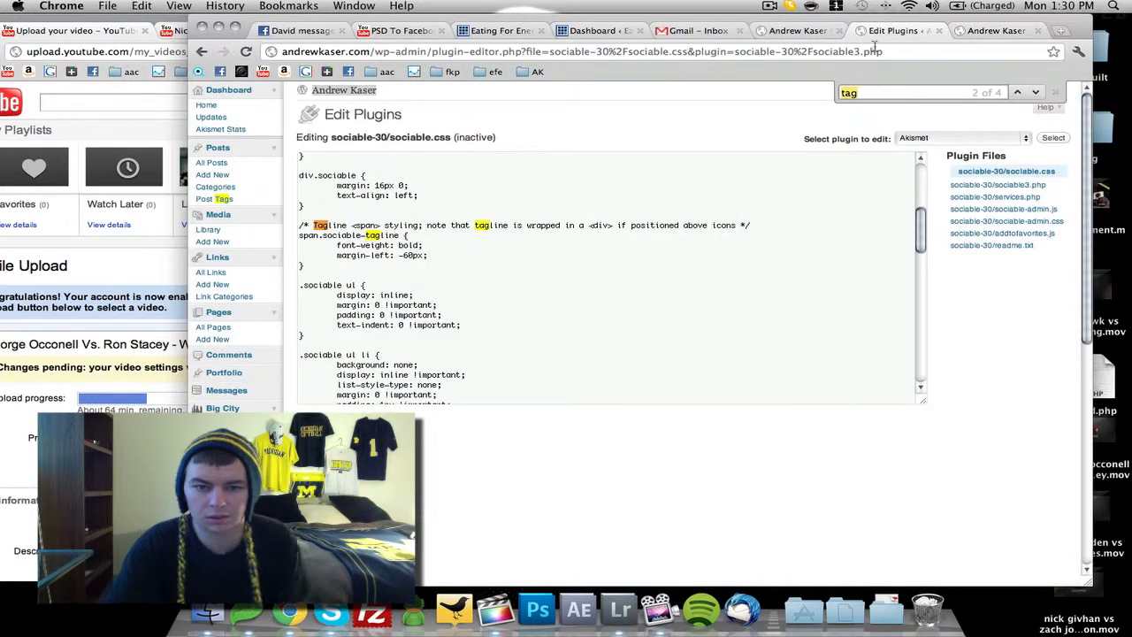
pyautogui.moveTo(1008, 151)
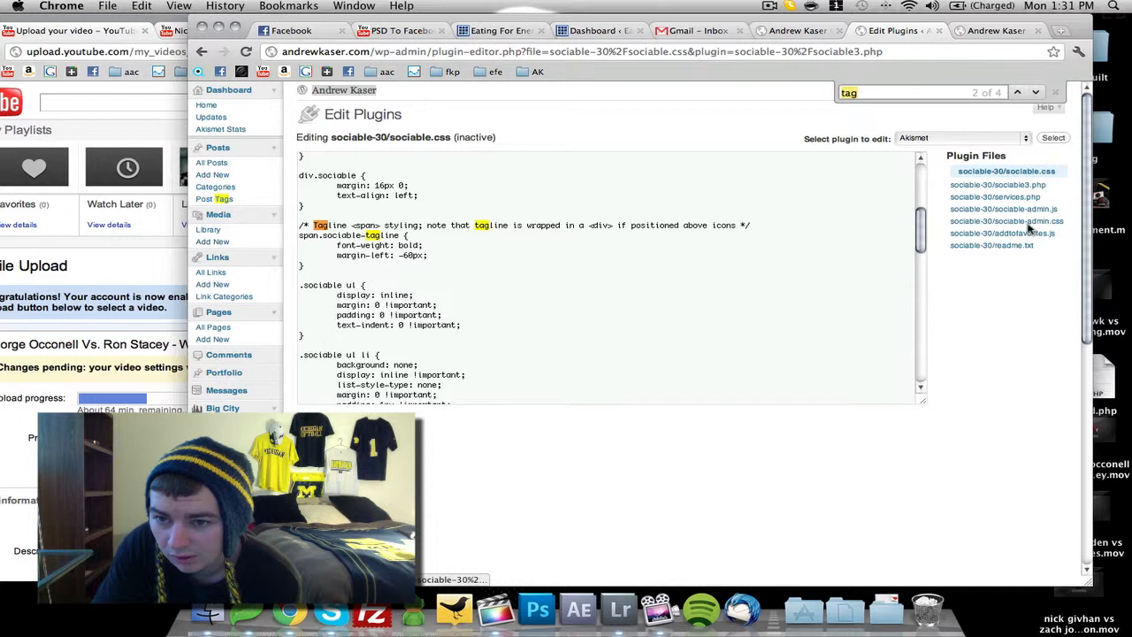
pyautogui.click(959, 138)
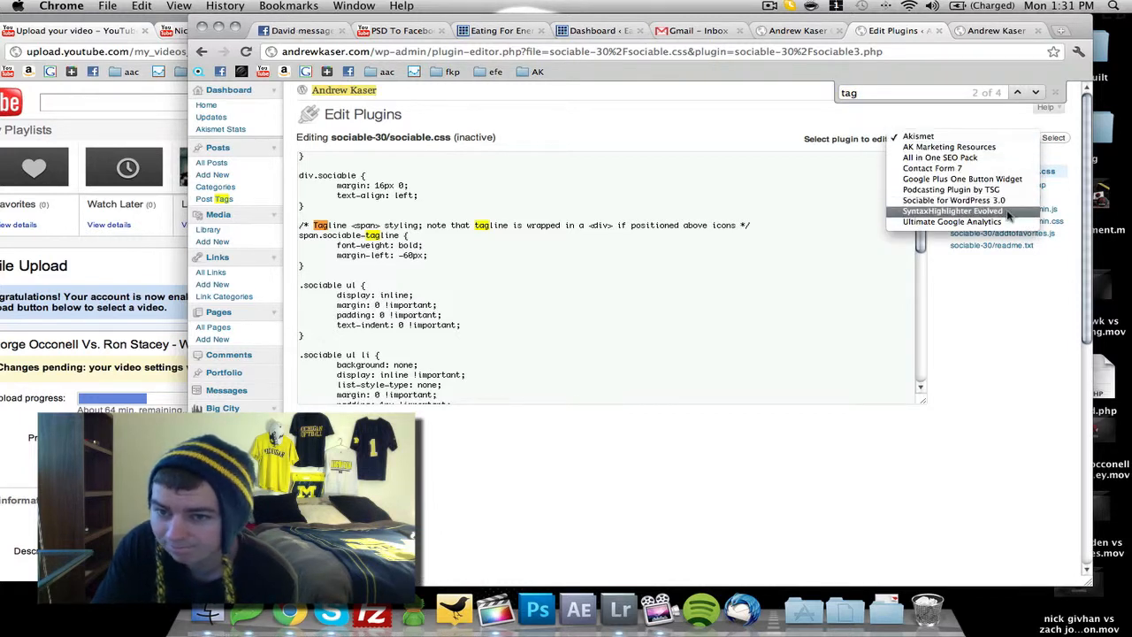
pyautogui.moveTo(938, 157)
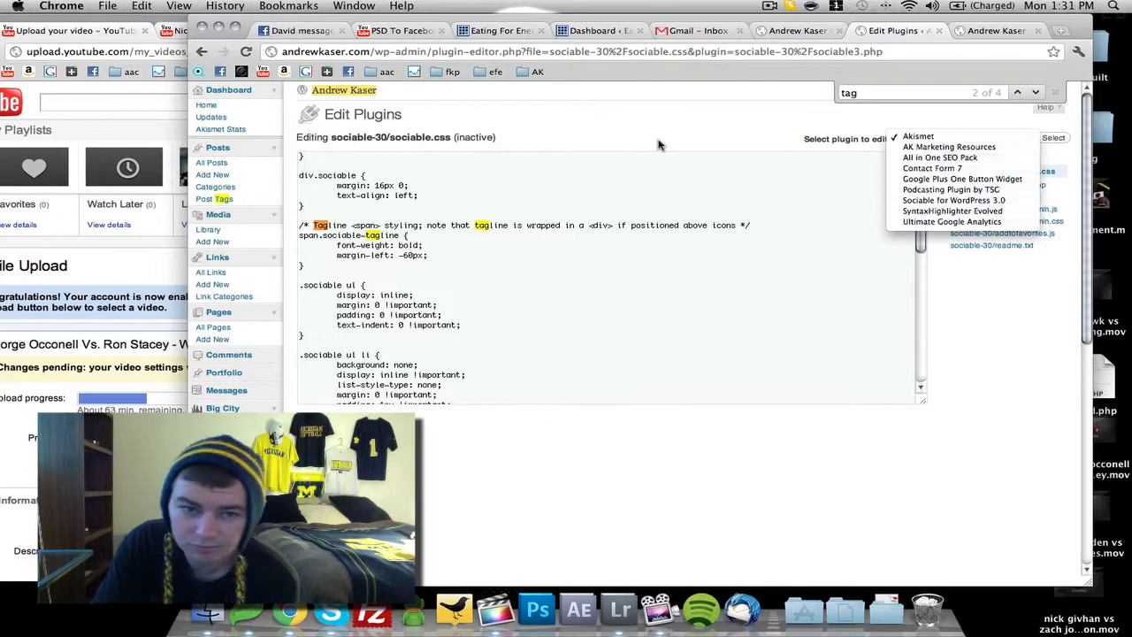
pyautogui.click(916, 135)
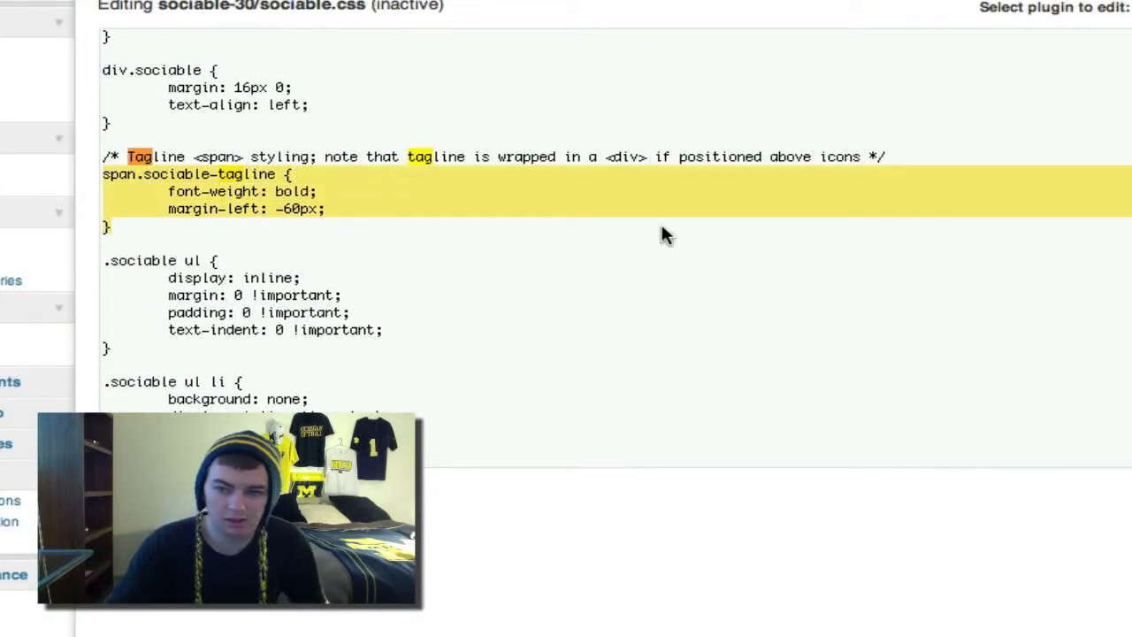
pyautogui.moveTo(10, 617)
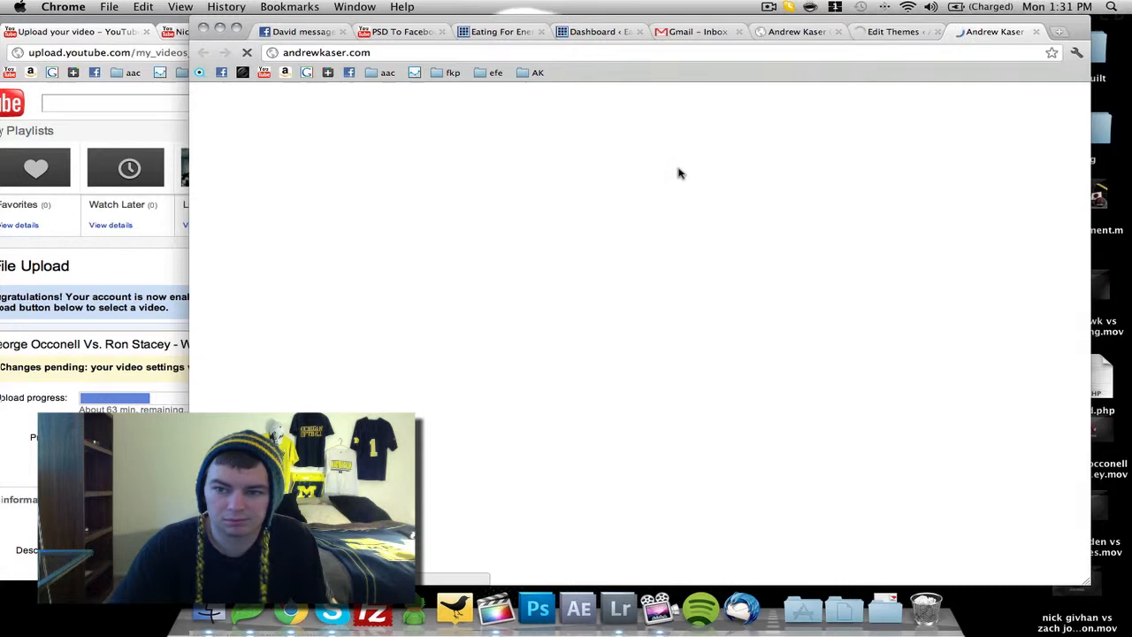
pyautogui.moveTo(875, 153)
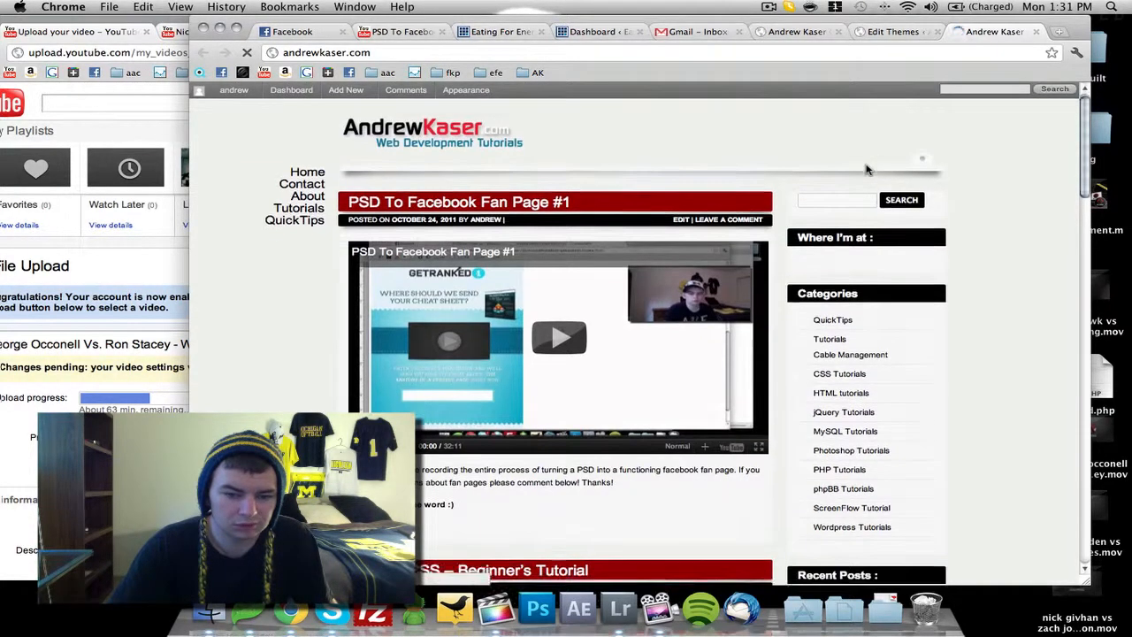
# Step: Scroll the reloaded front page down to the first post's share tagline
pyautogui.scroll(-3)
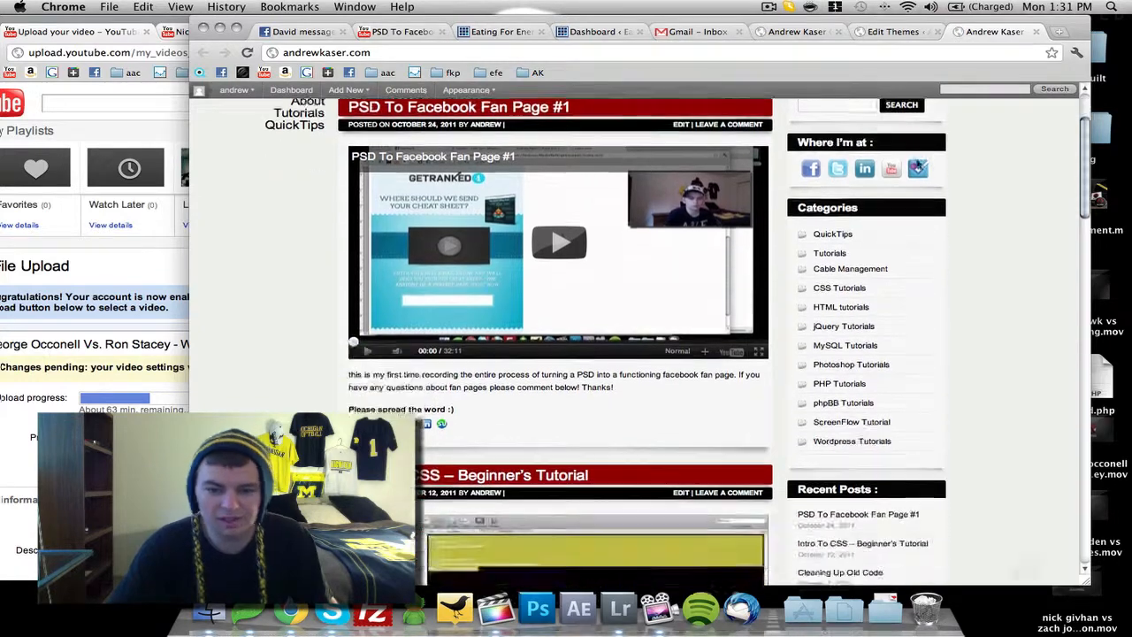
pyautogui.scroll(-3)
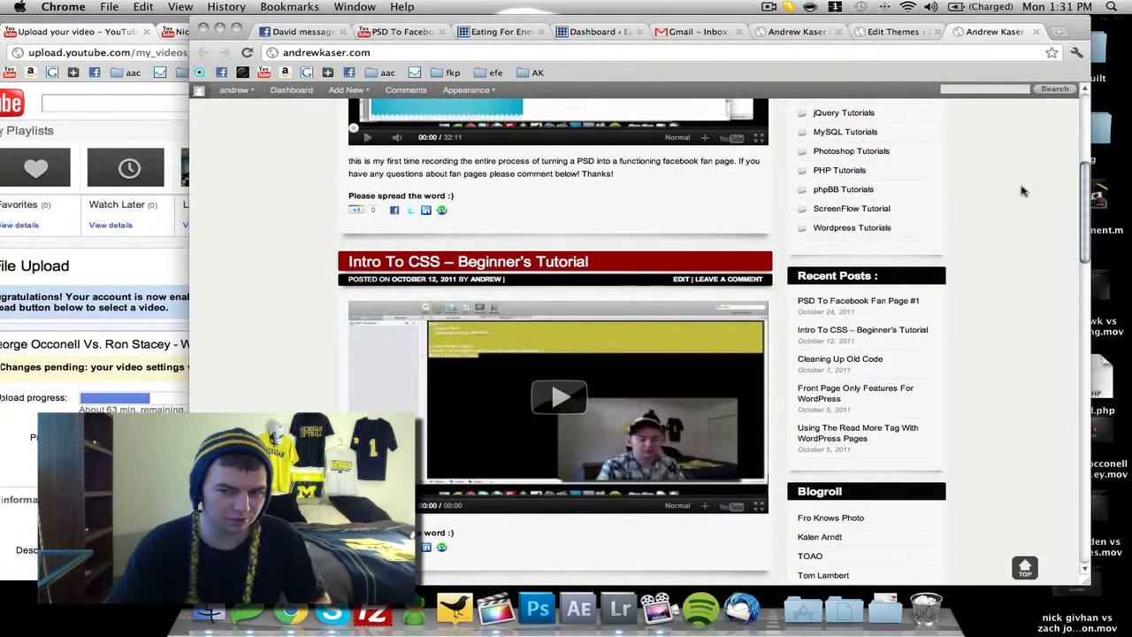